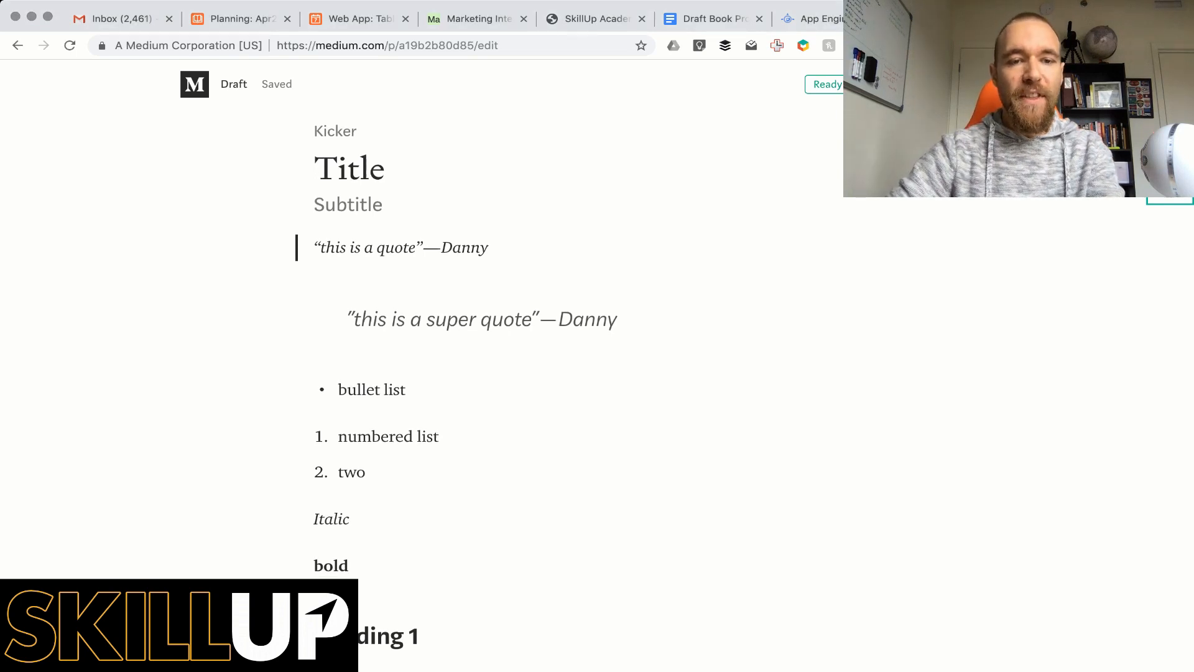
Scroll down and back through the draft's header and formatting samples
scroll("down", 3)
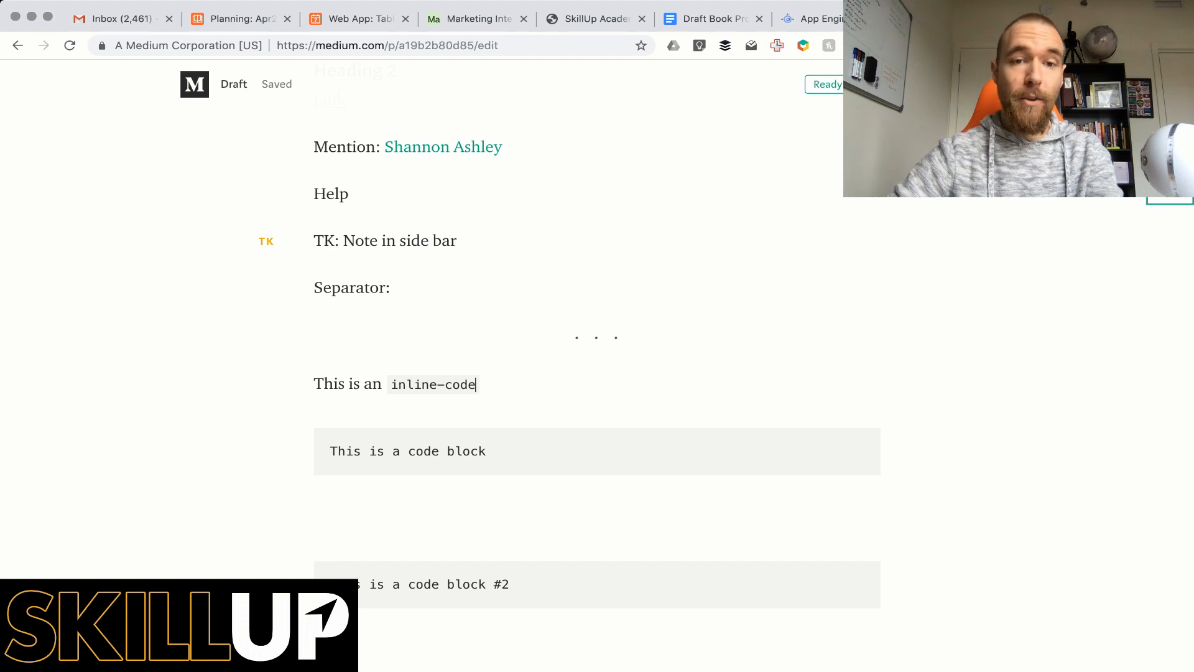
scroll("up", 3)
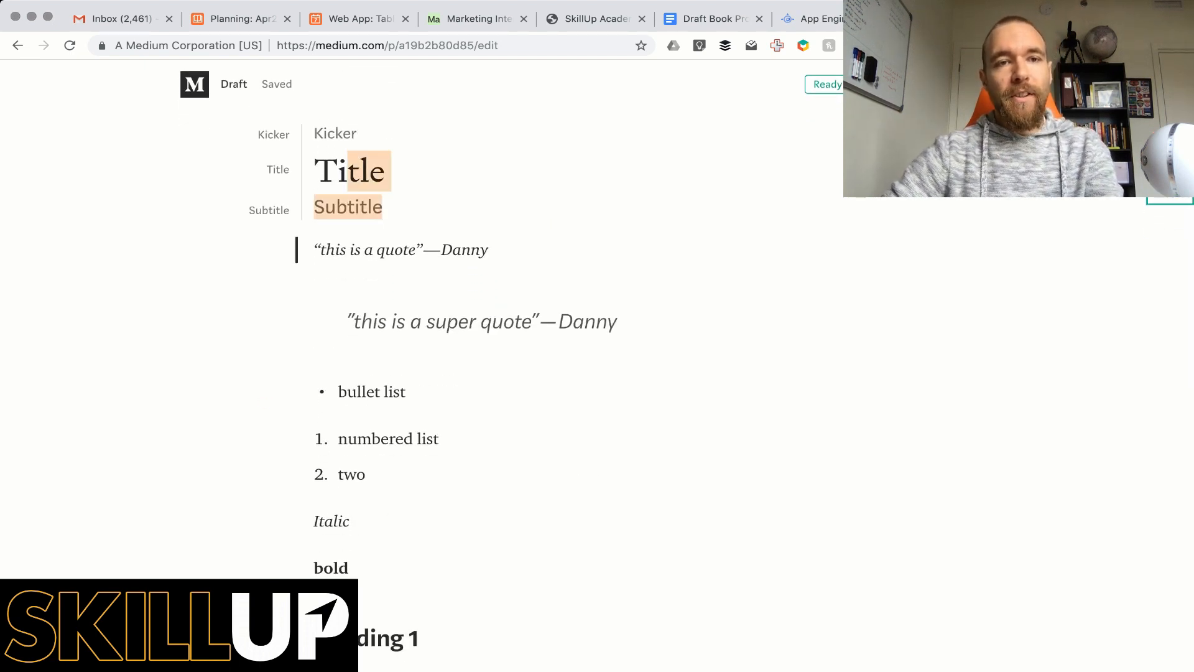
scroll("down", 3)
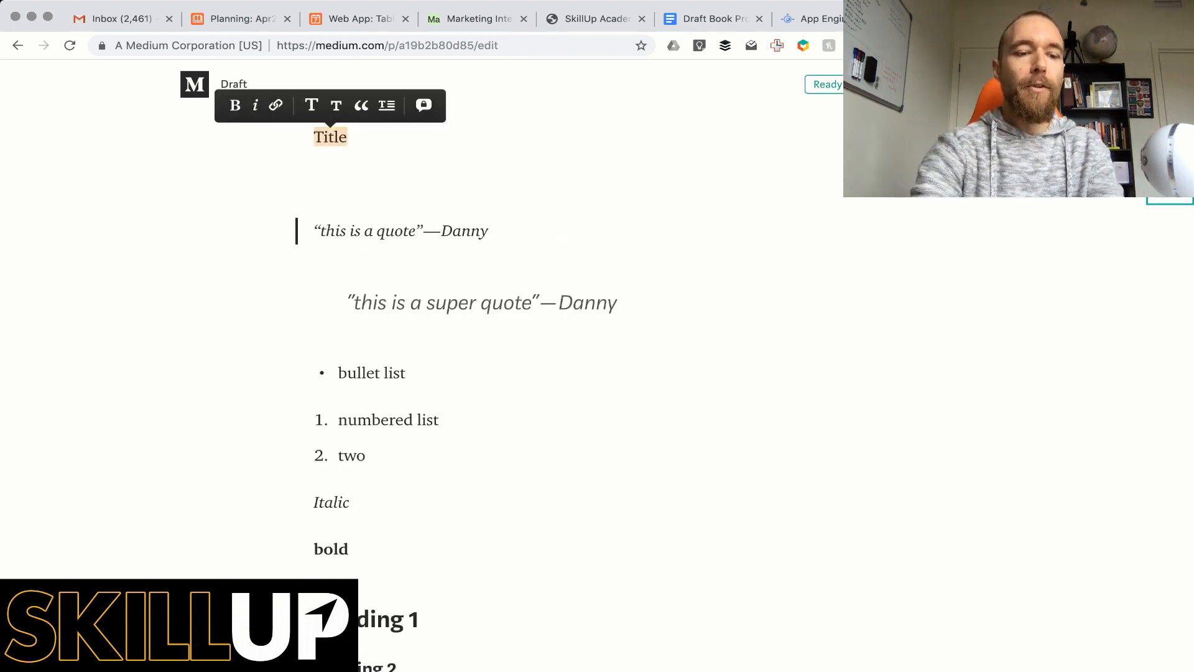
Type 'Subtitle' below the Title line and 'Kicker' above it
left_click(349, 155)
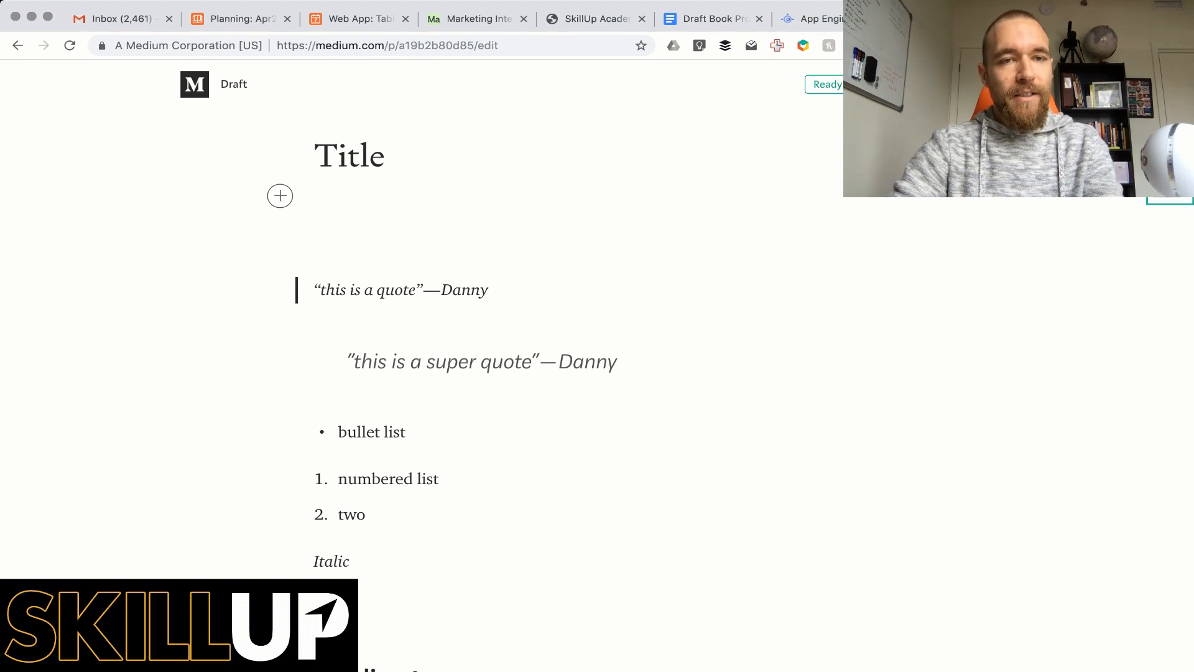
type("Subtitle")
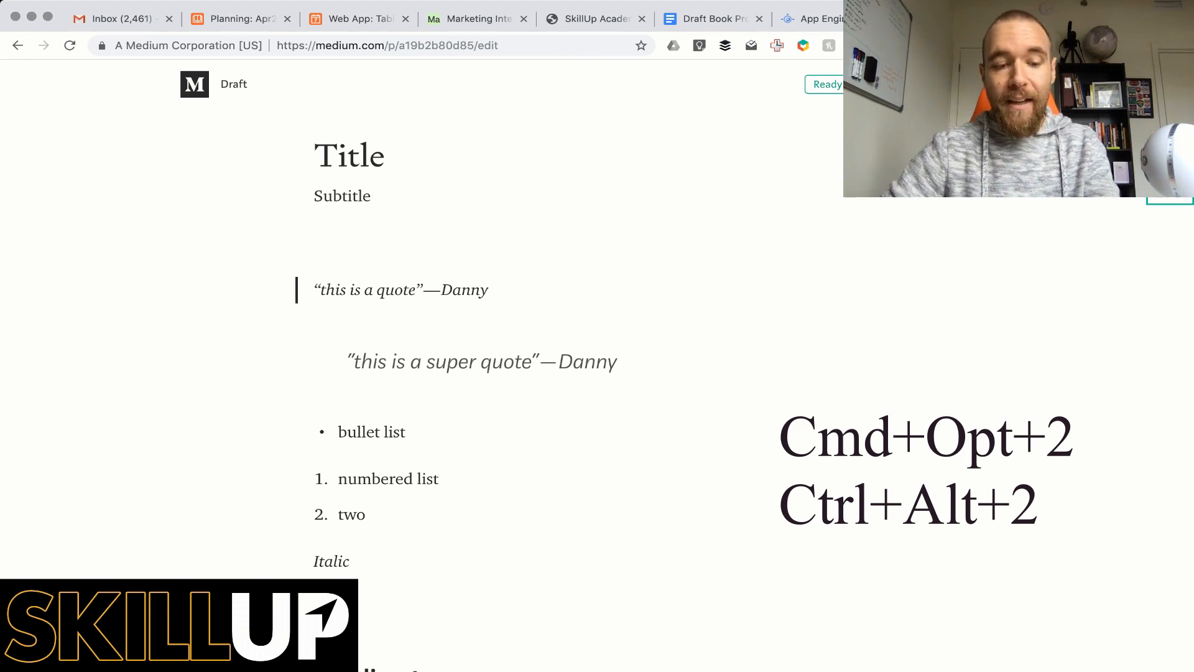
left_click(347, 191)
type("K")
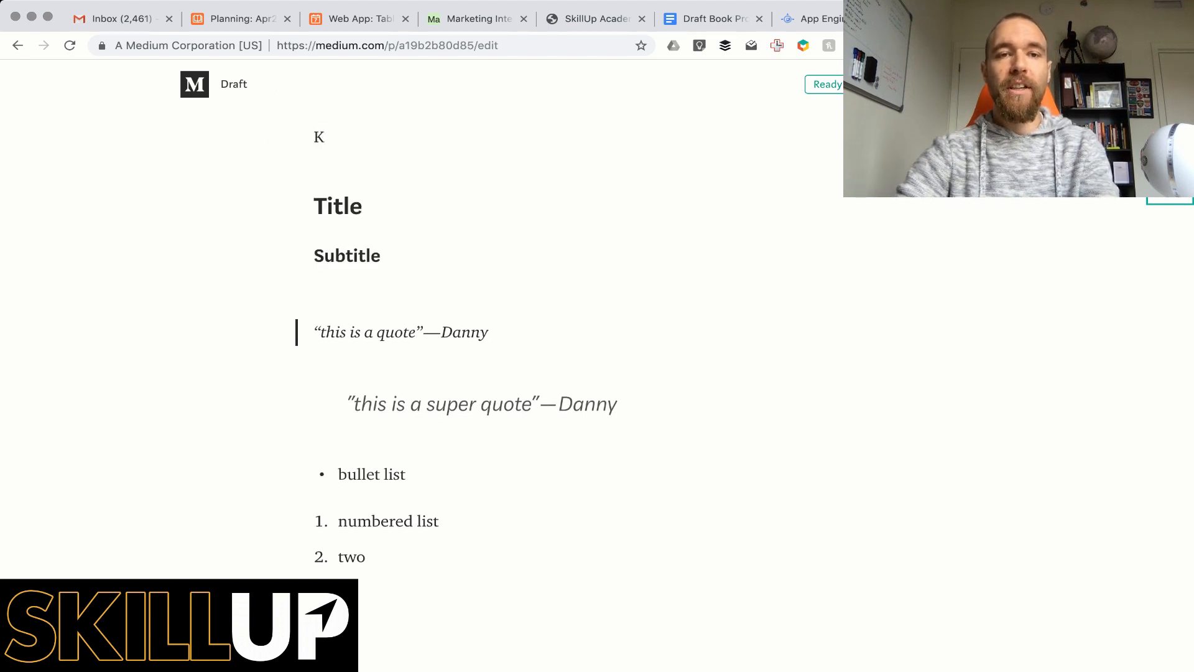
type("icker")
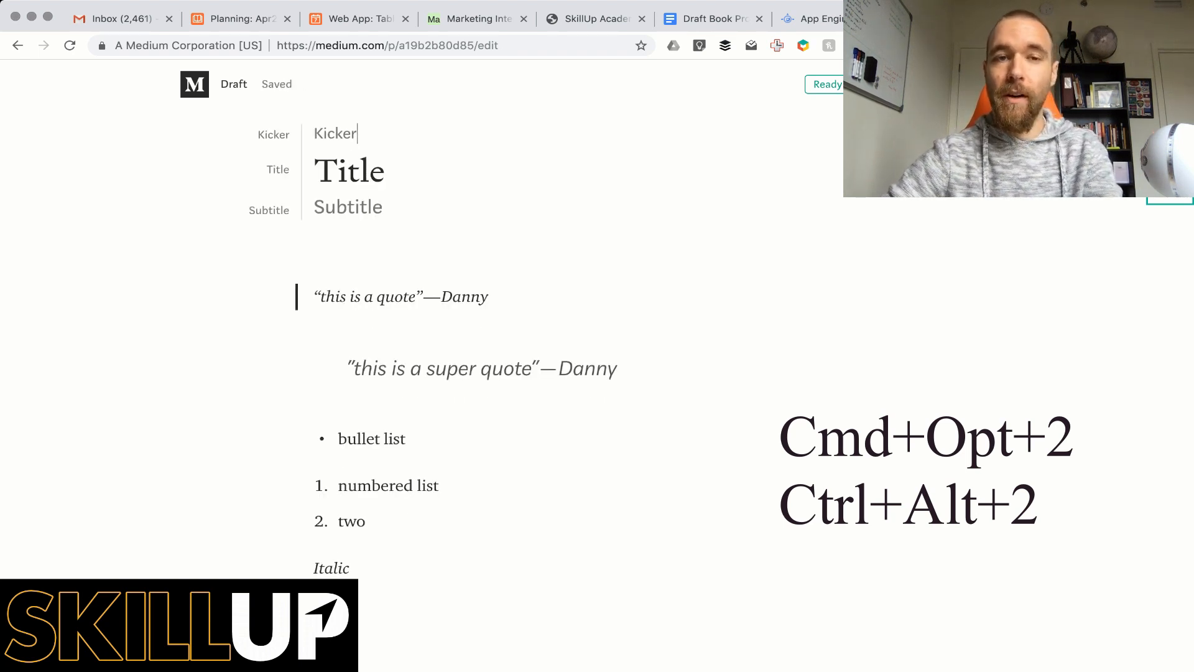
left_click(347, 206)
type("“this is a")
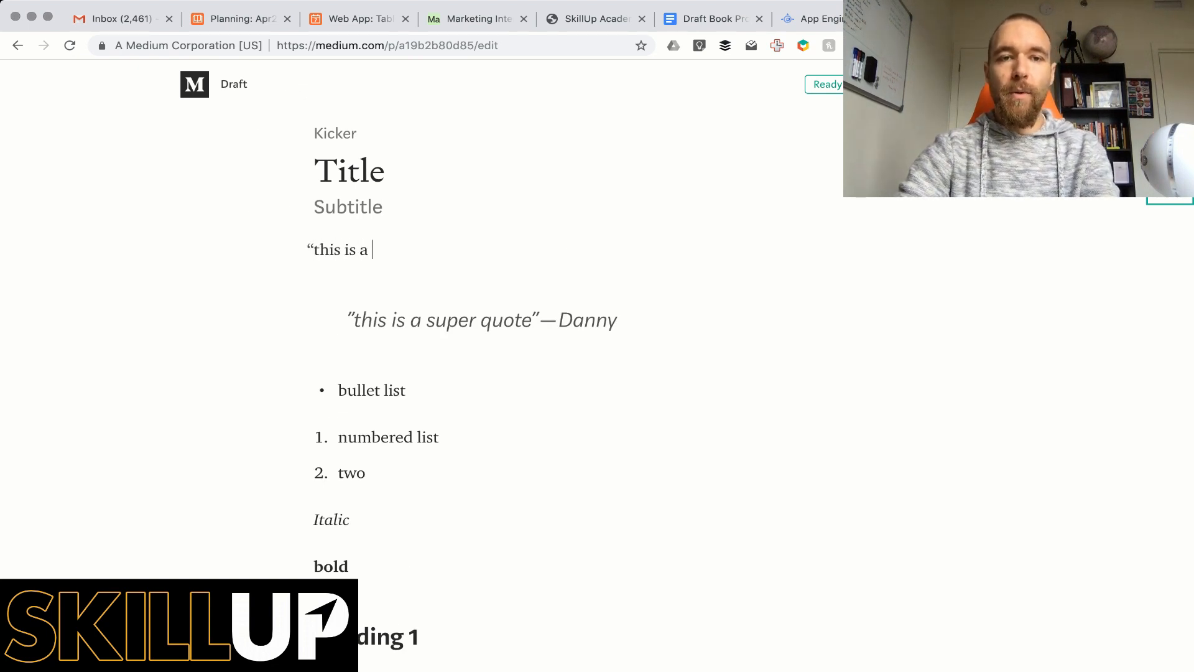
Retype the first quote so it reads “this is a quote”—Danny
type("quote\"—danny")
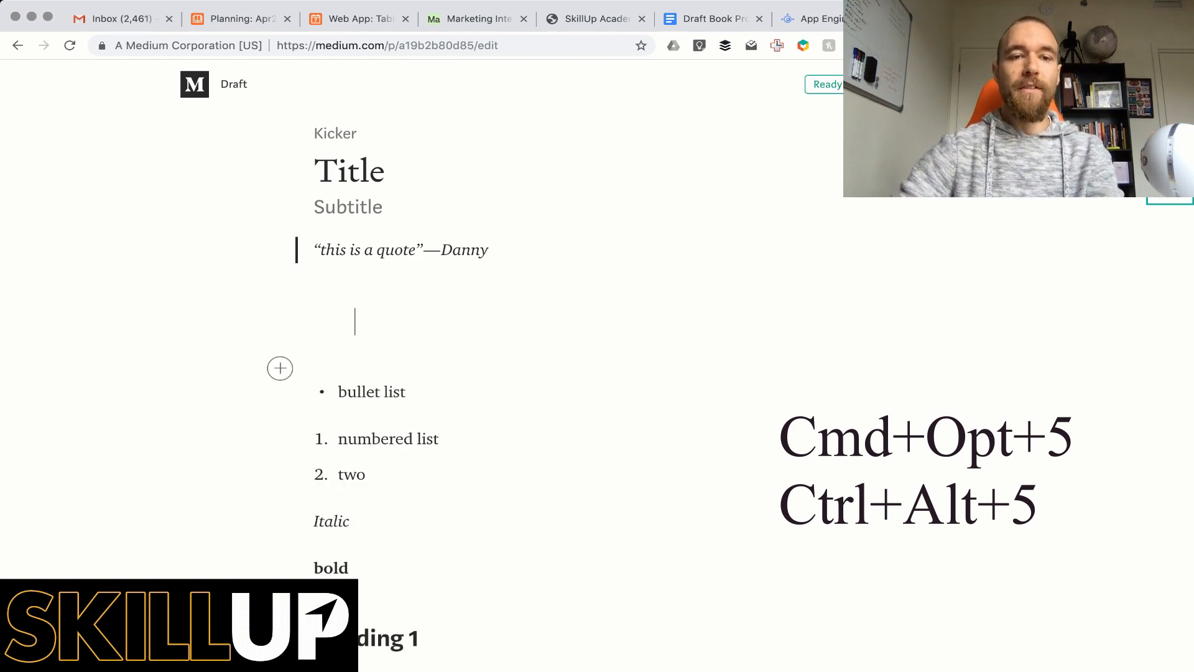
Type “this is a super quote”—Danny and style it as a pull quote with Cmd+Opt+5
type("\"this")
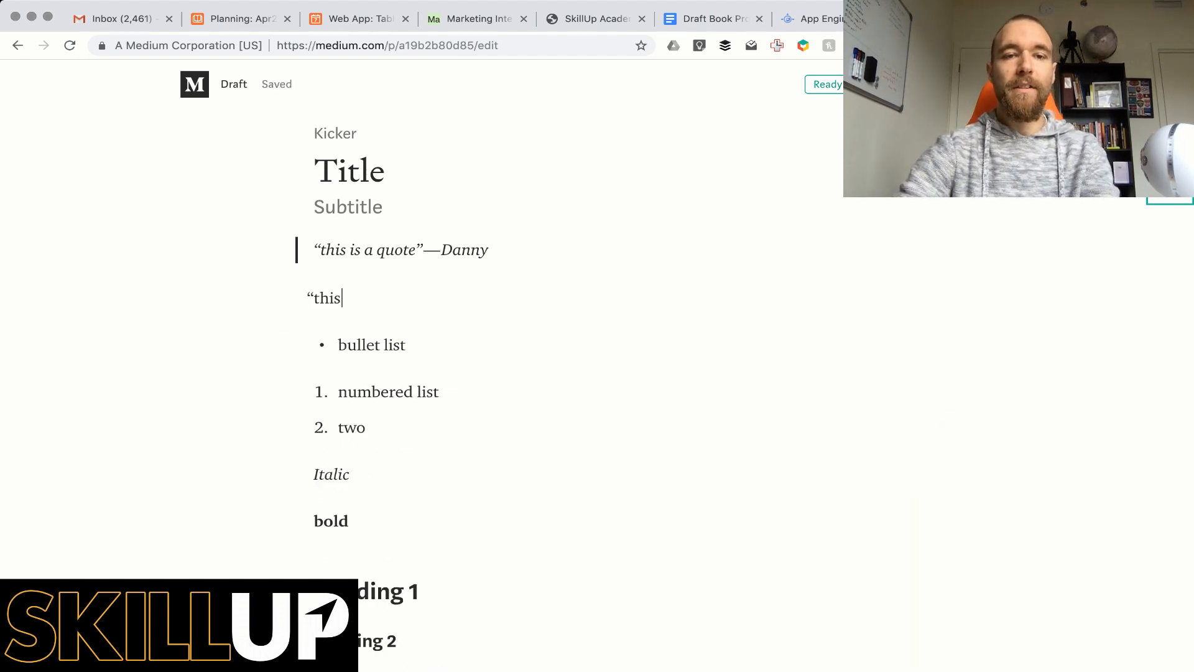
type("is a super")
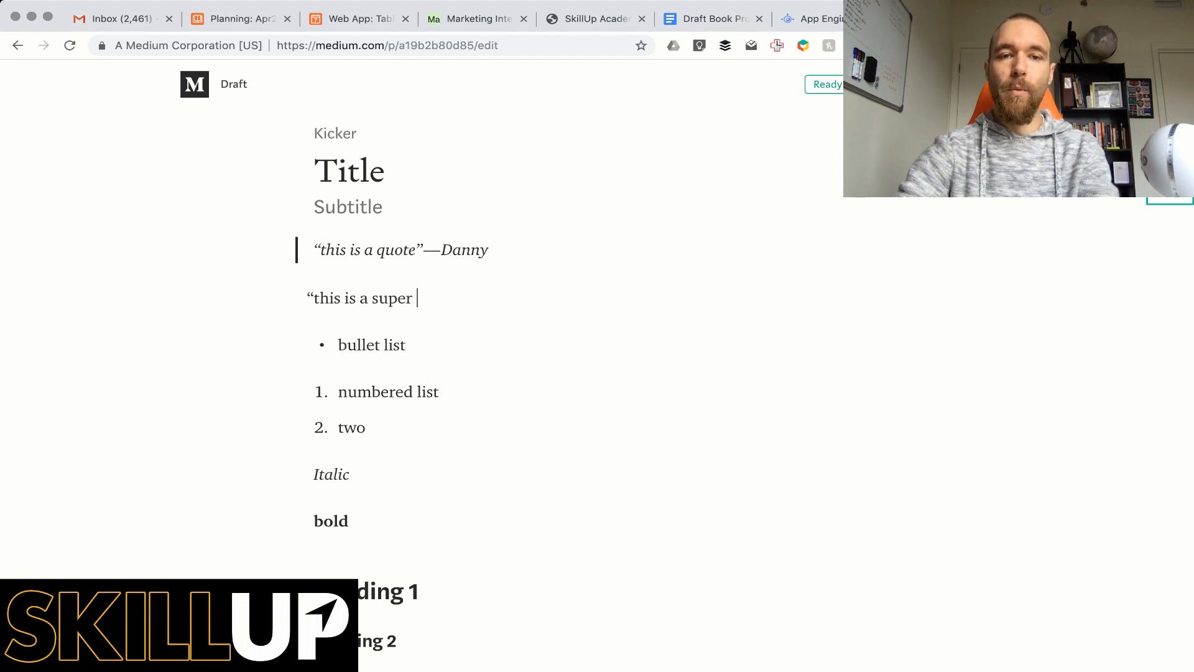
type("quote\"—")
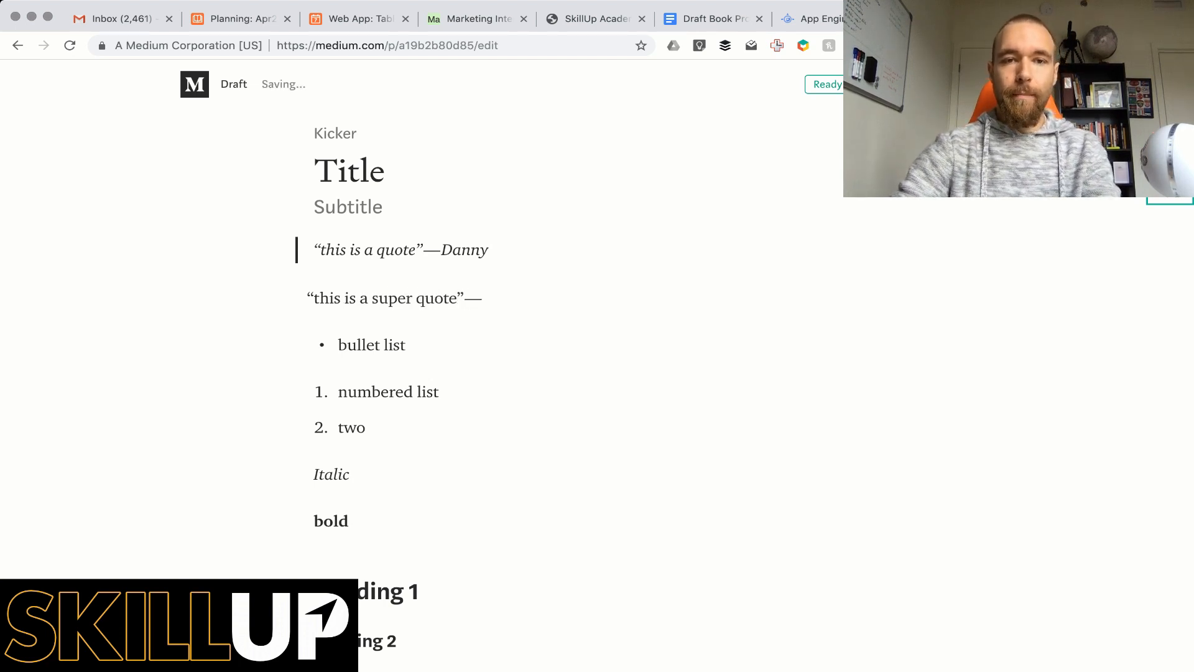
type("Danny")
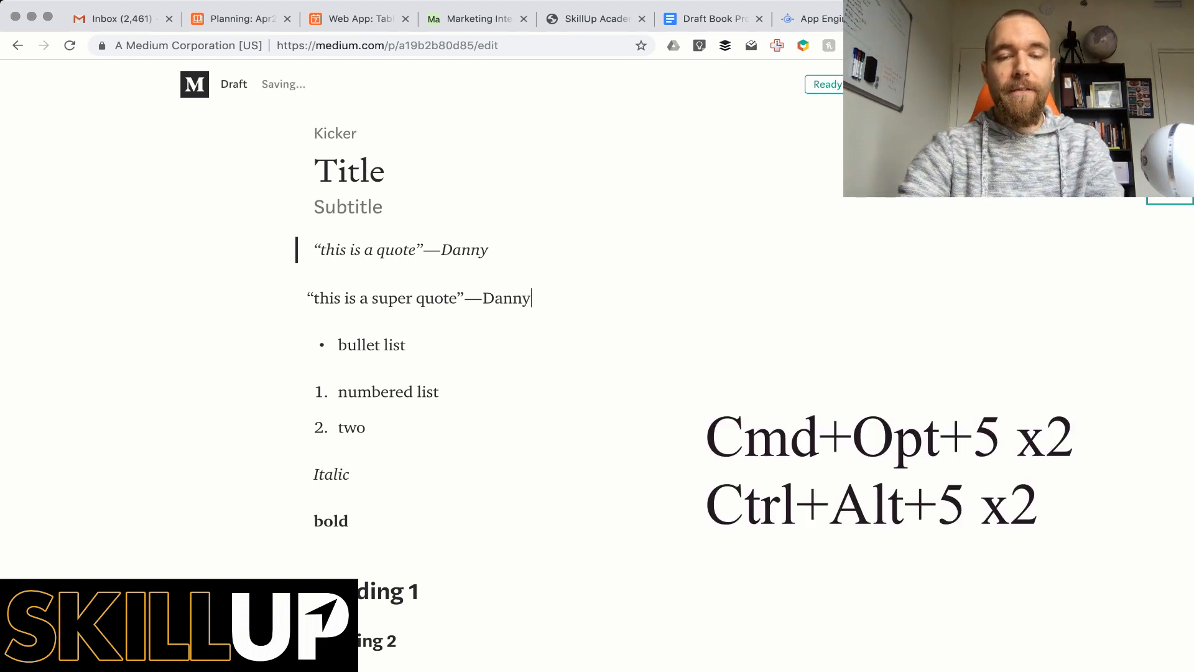
key("Cmd+Opt+5")
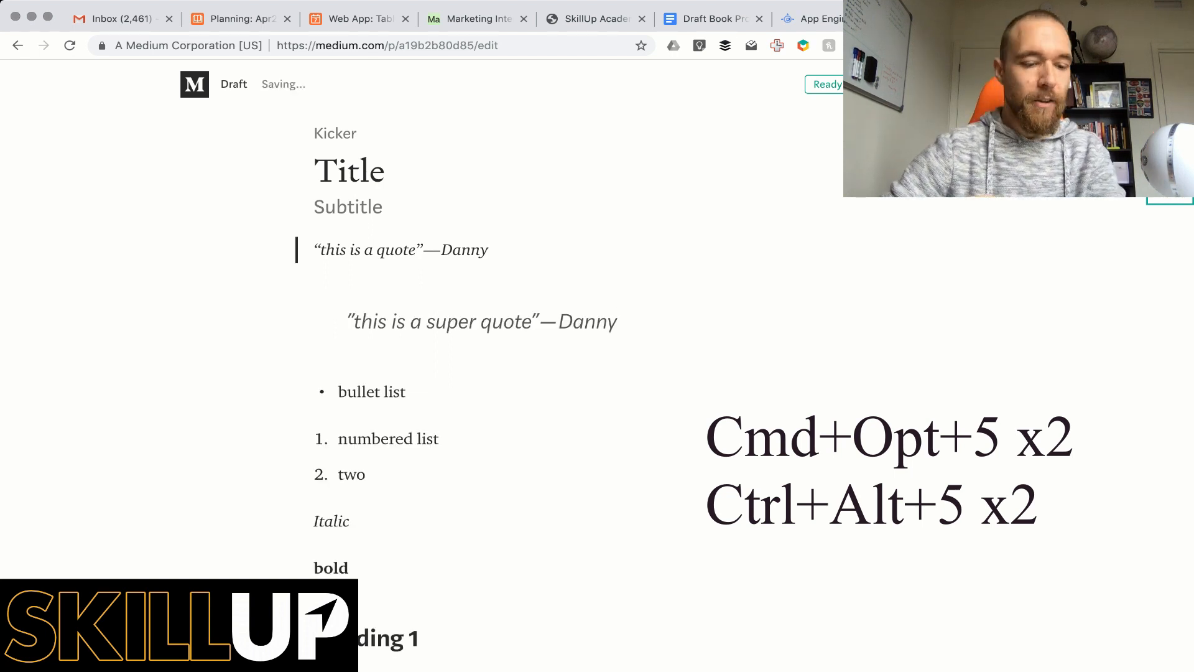
left_click(617, 321)
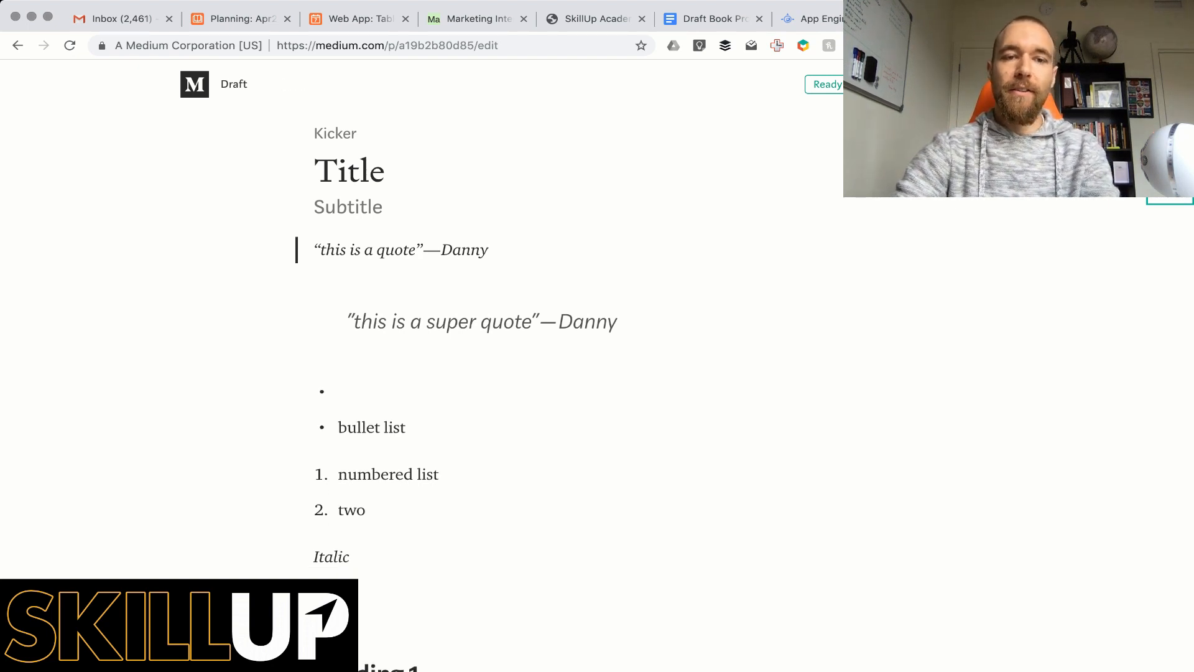
Add bullets 'bullet' and 'list', then a numbered list starting with 'Something'
type("bullet")
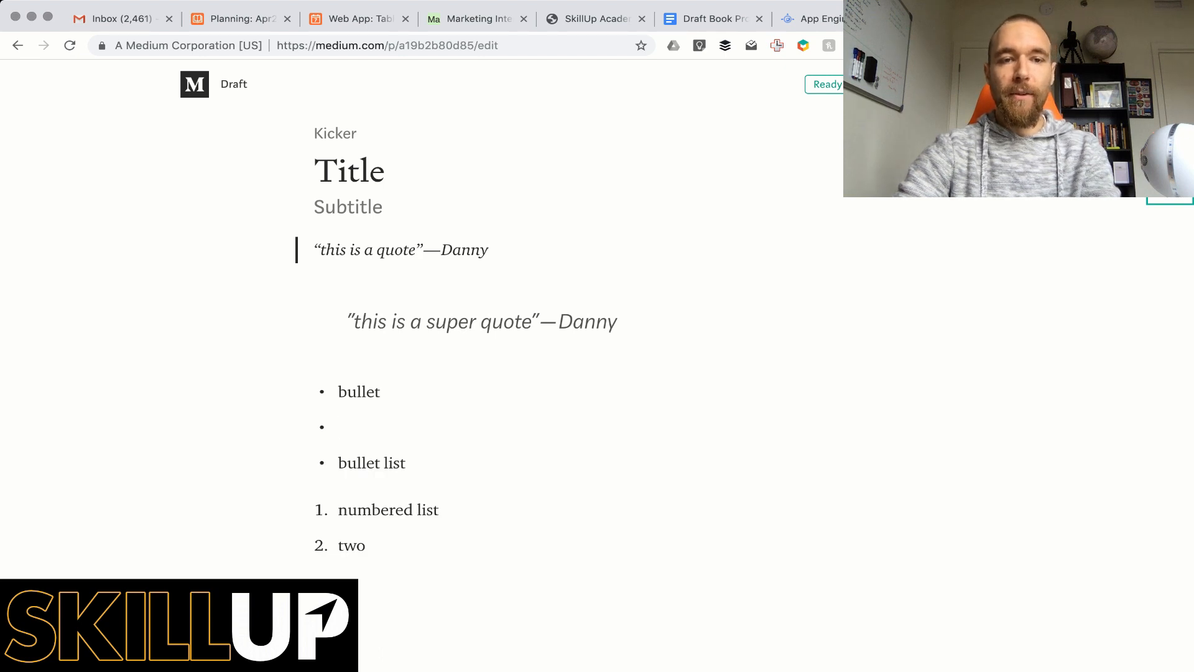
type("list")
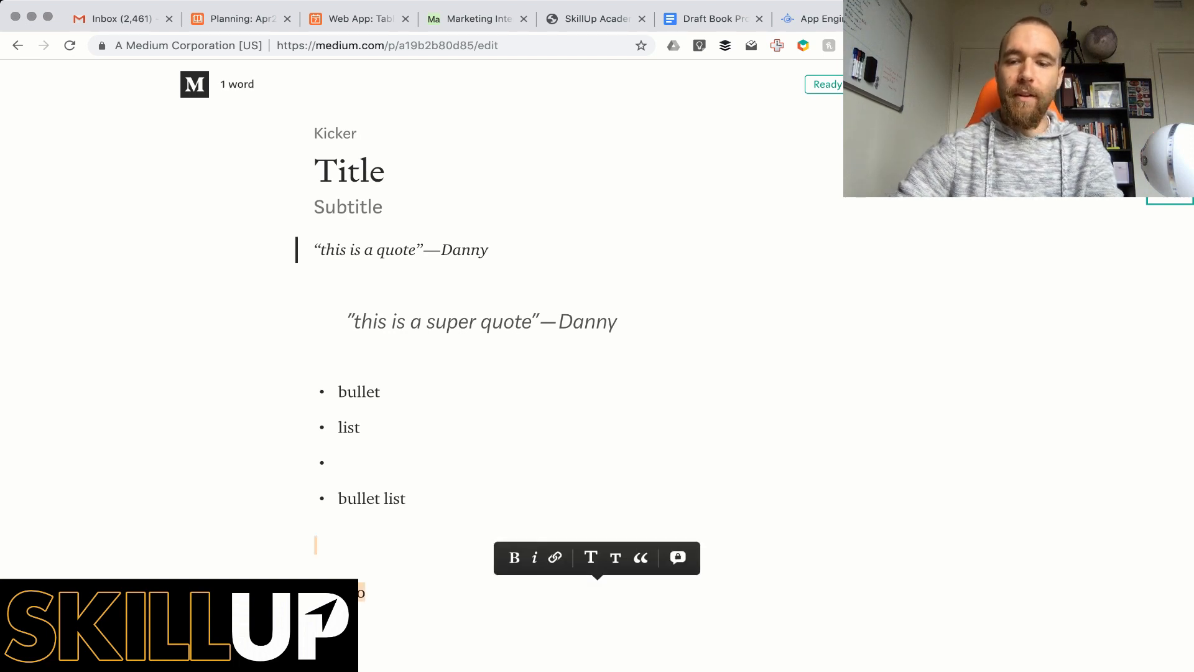
type("1.")
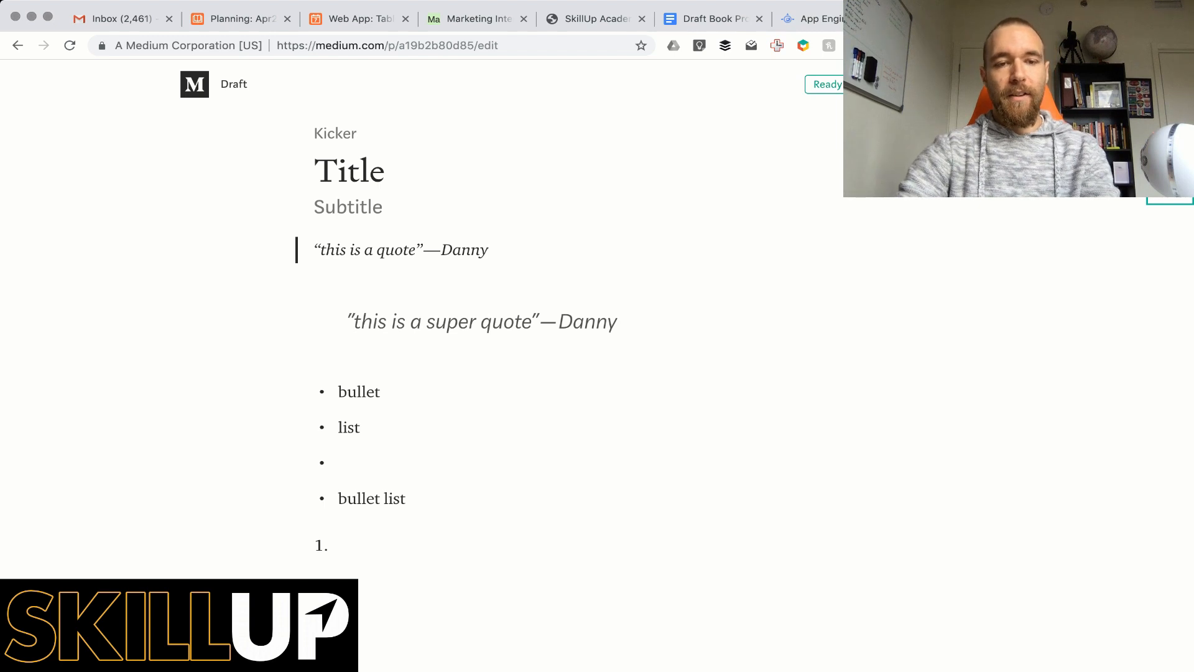
type("Something")
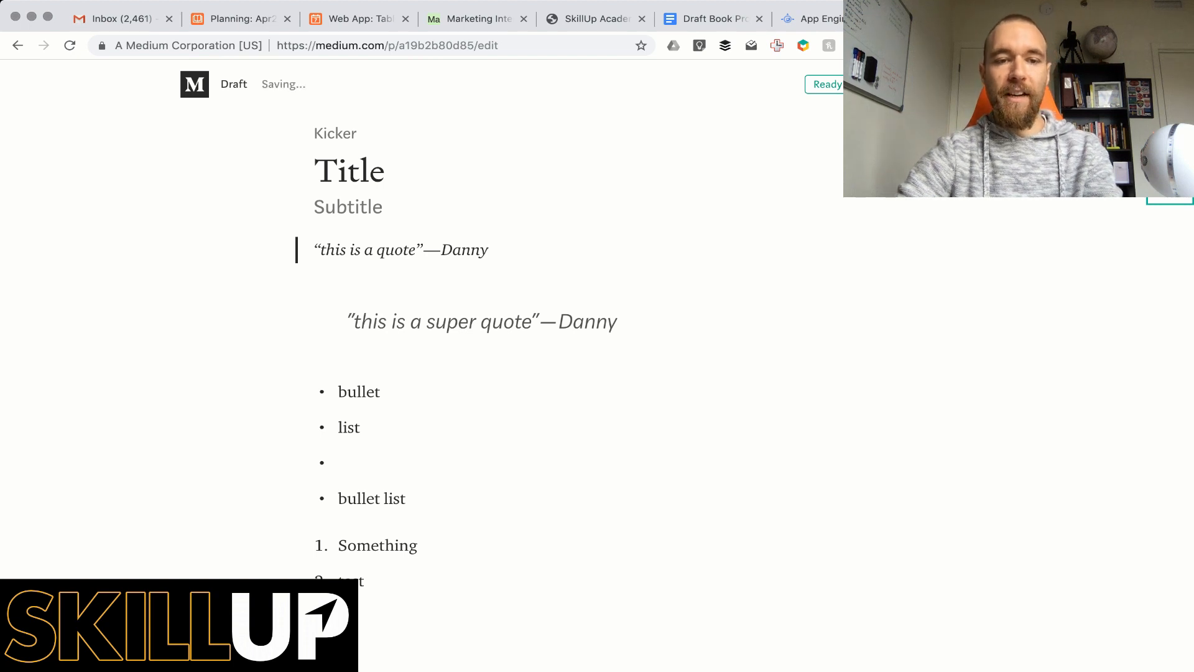
scroll("down", 3)
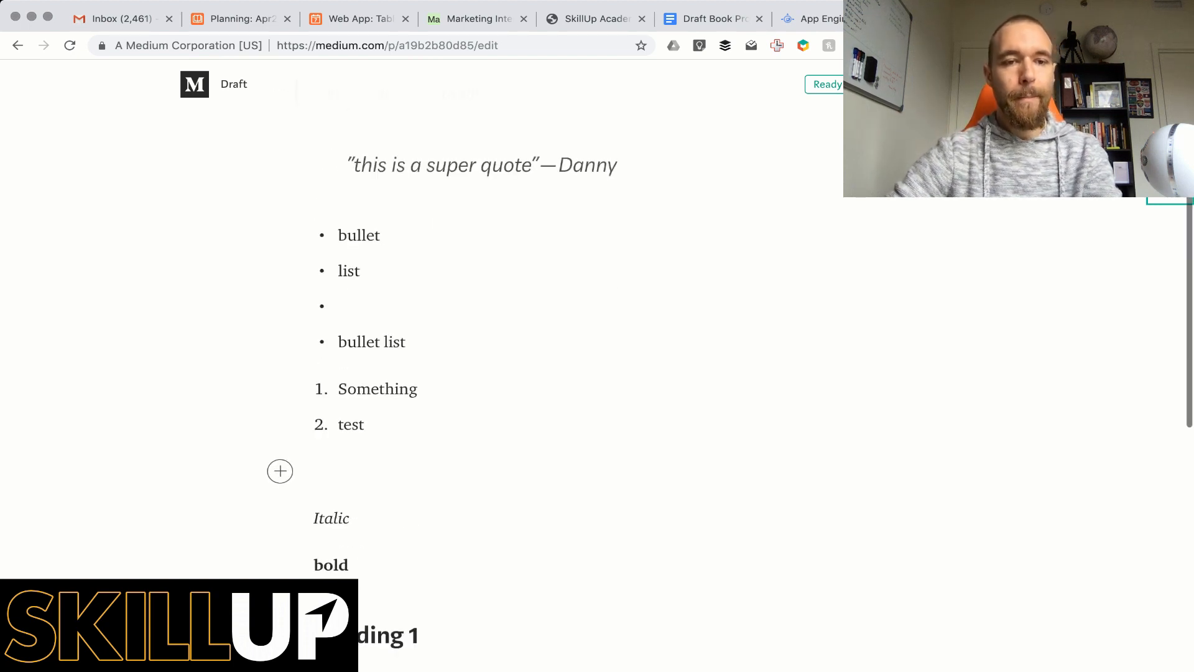
Retype the word 'Italic' and reapply italic formatting to it
double_click(331, 518)
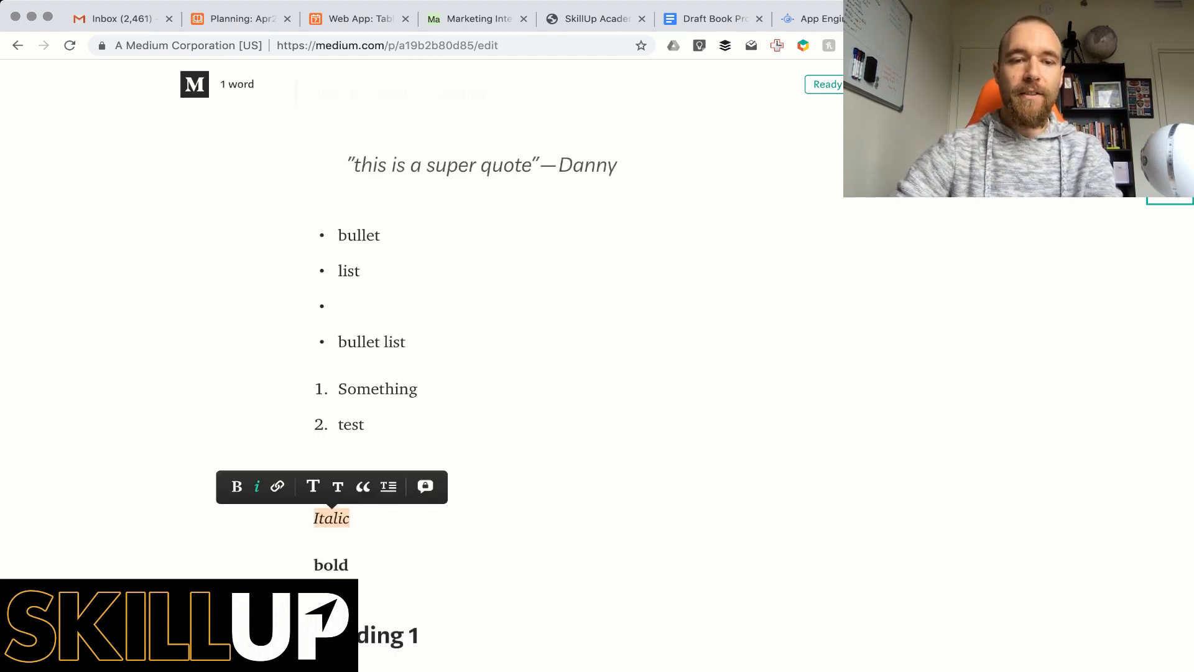
left_click(257, 485)
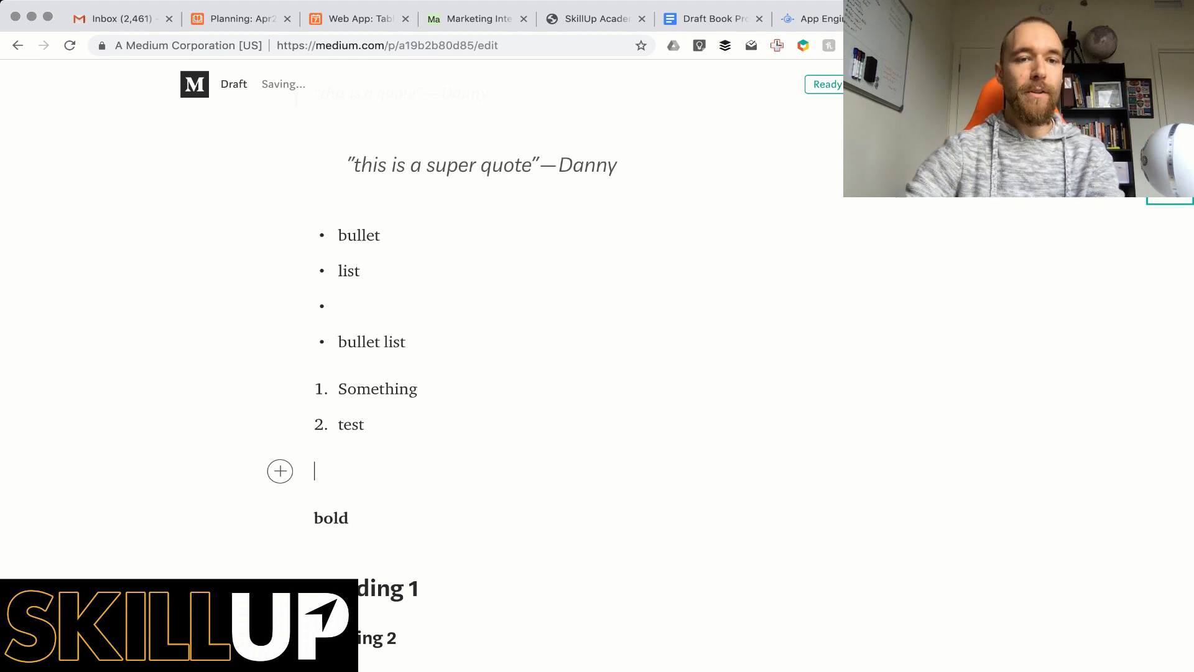
type("Ita")
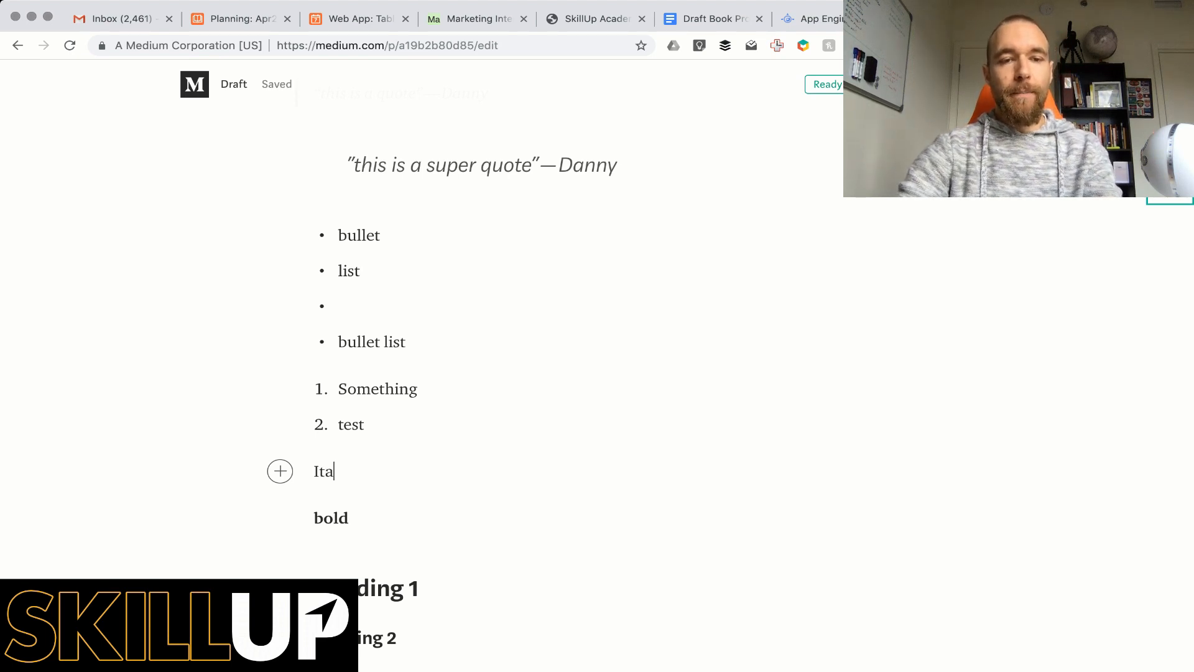
type("lic")
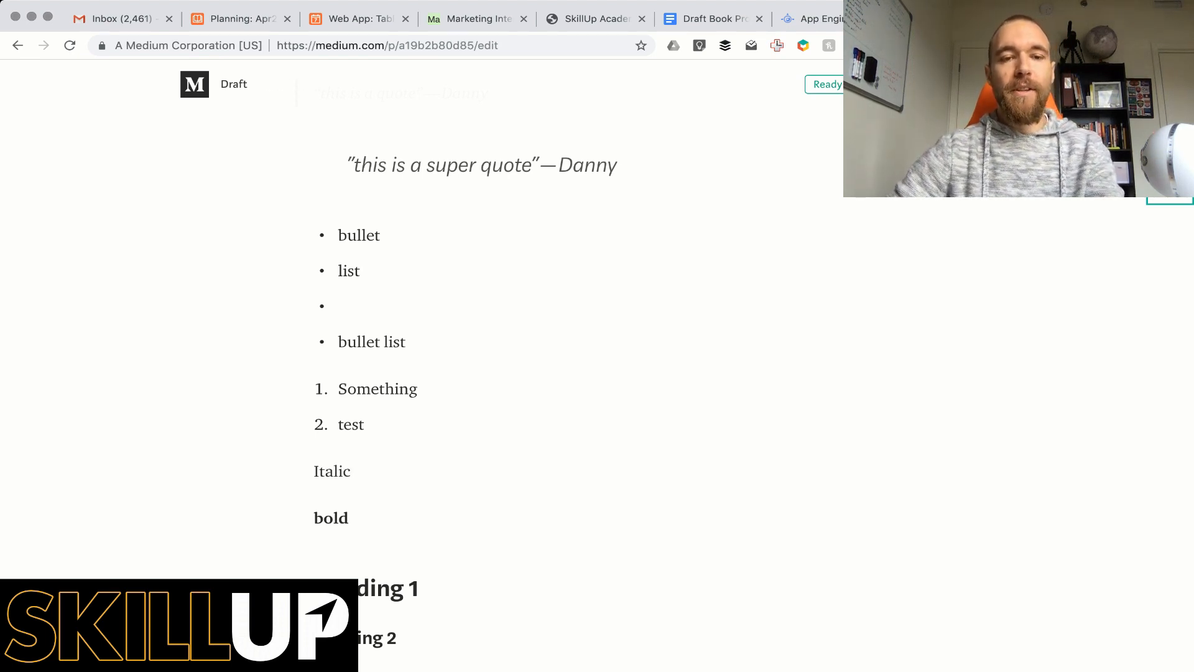
double_click(332, 471)
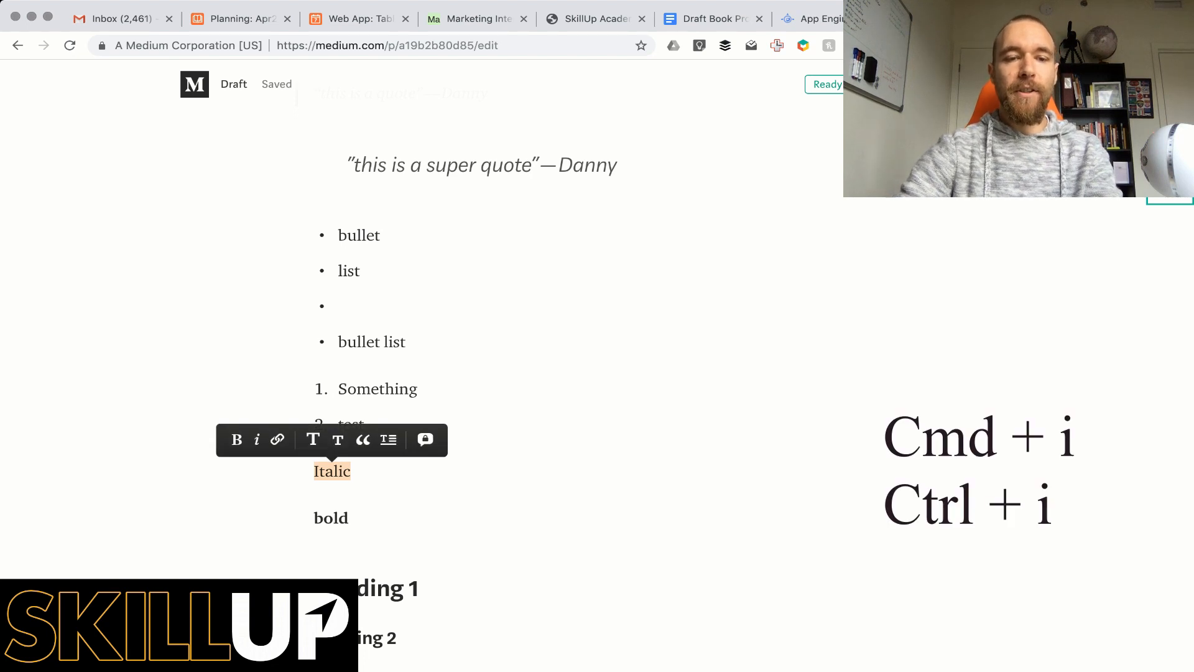
left_click(257, 439)
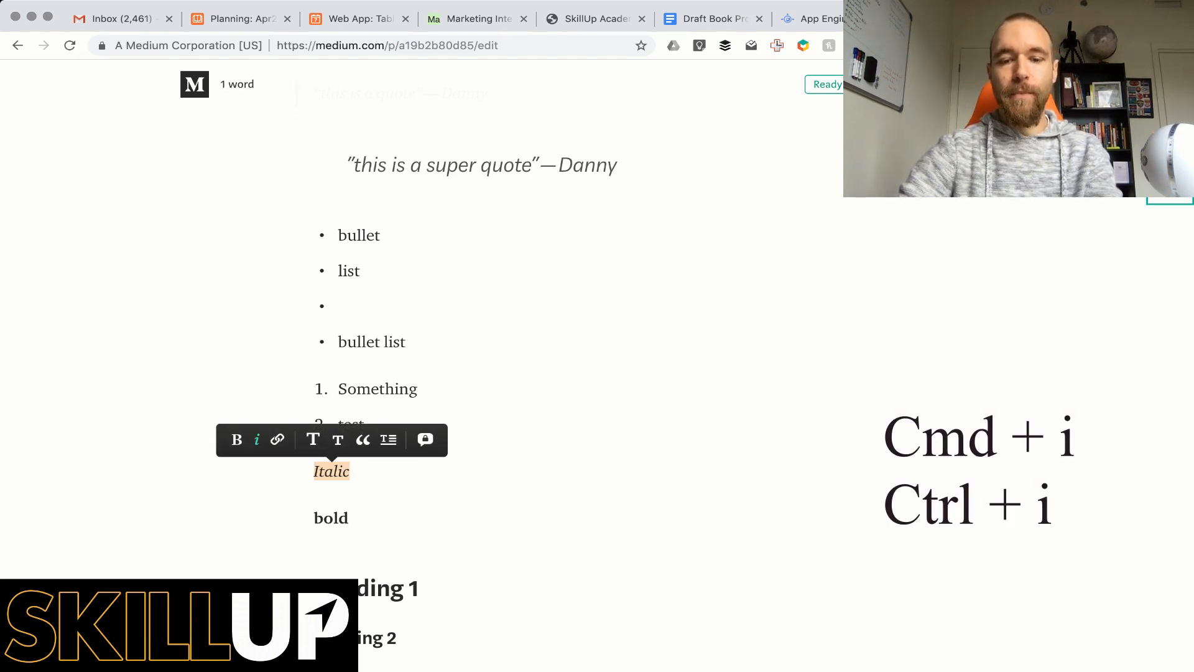
left_click(257, 440)
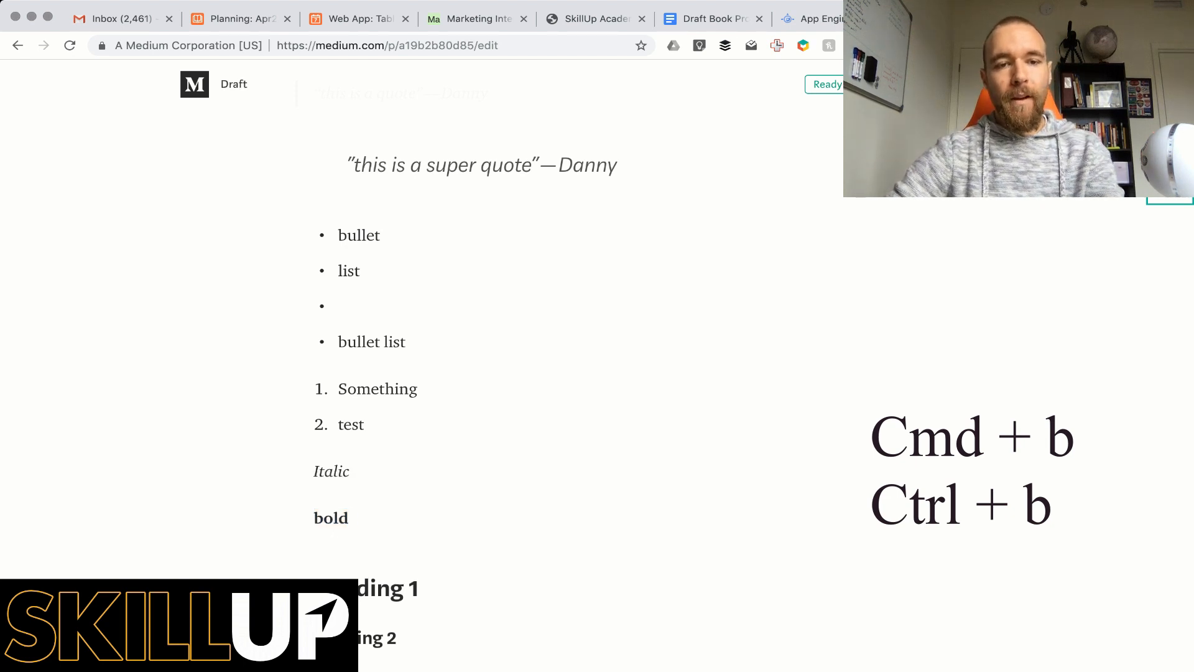
Make 'Heading' a large header with Cmd+Opt+1 and type the 'Heading 2' line below it
scroll("down", 3)
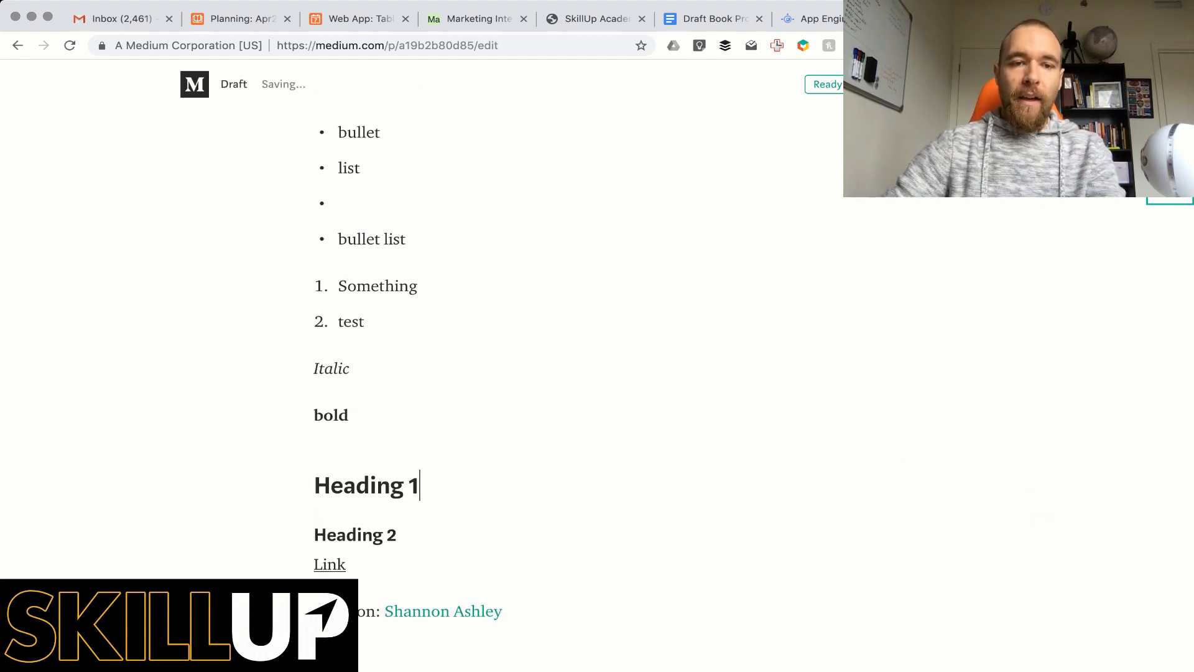
double_click(365, 486)
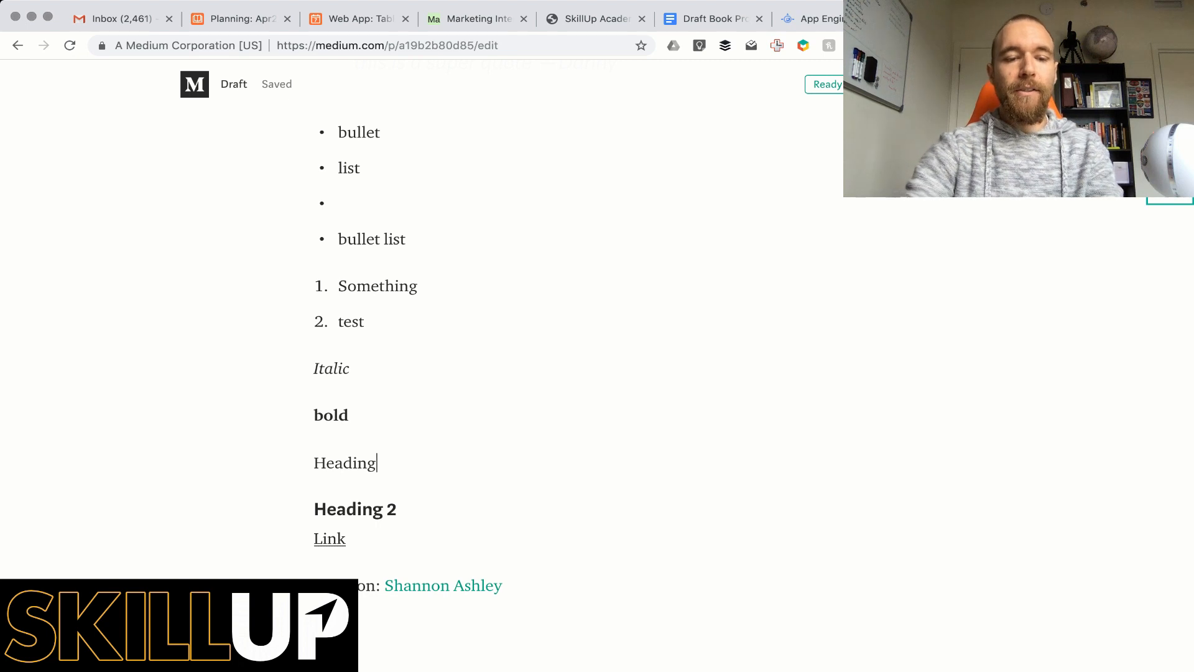
key("Cmd+Opt+1")
type("Heading")
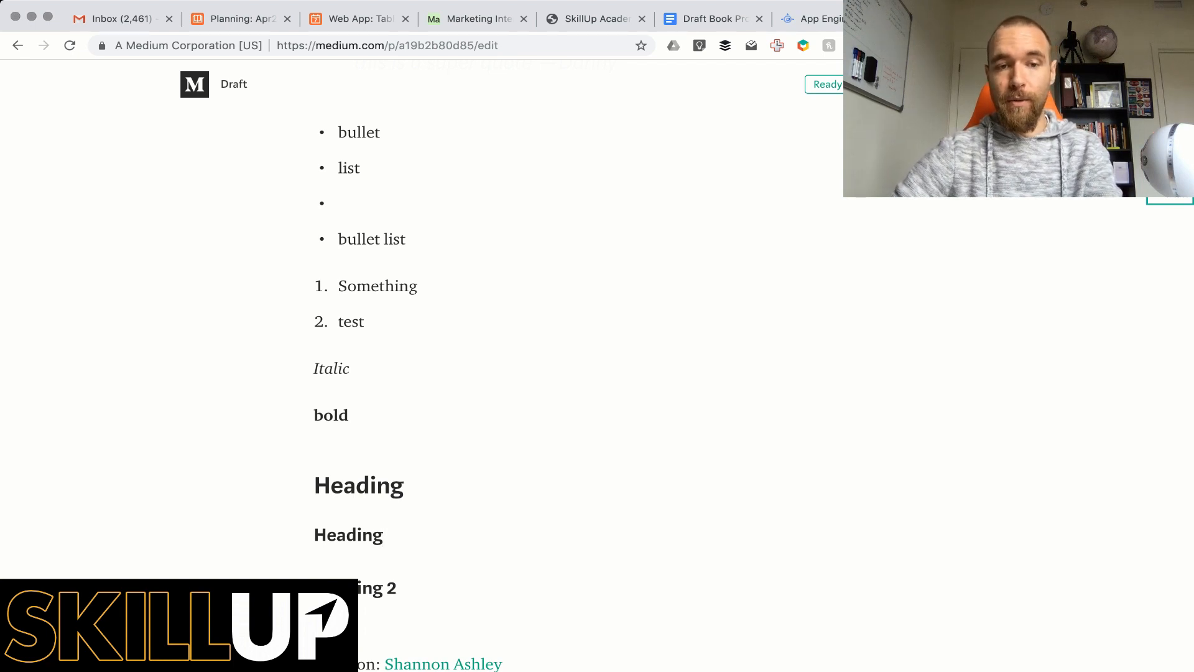
type("2")
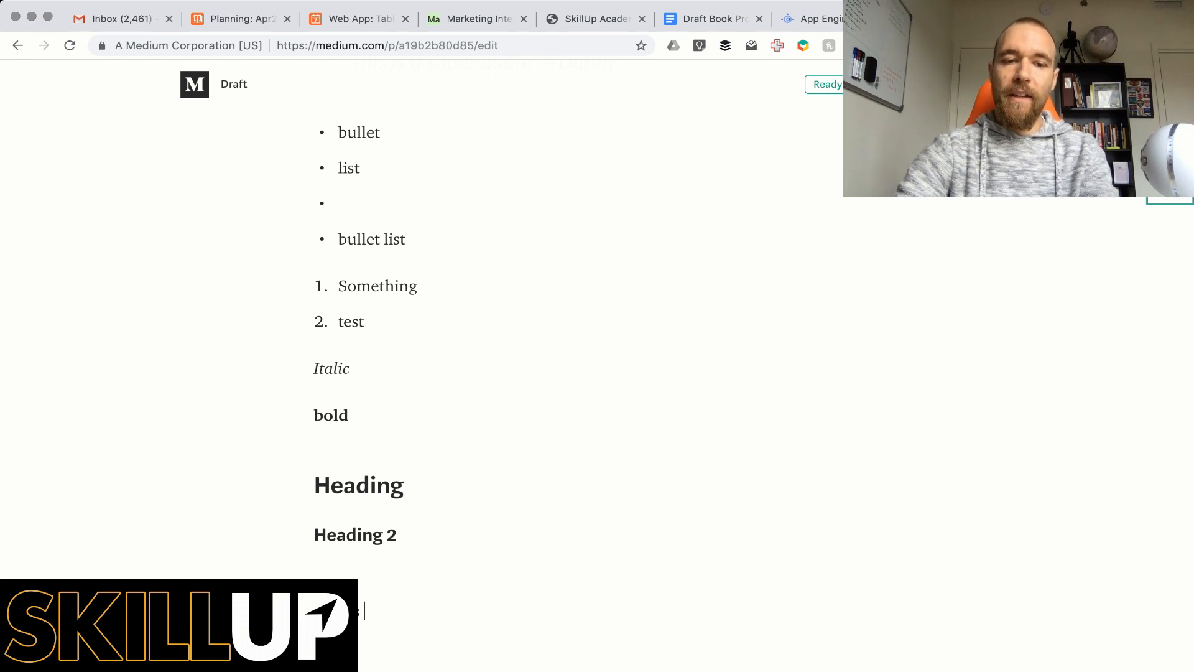
Hyperlink the word 'link' to the SkillUp Academy URL
double_click(389, 610)
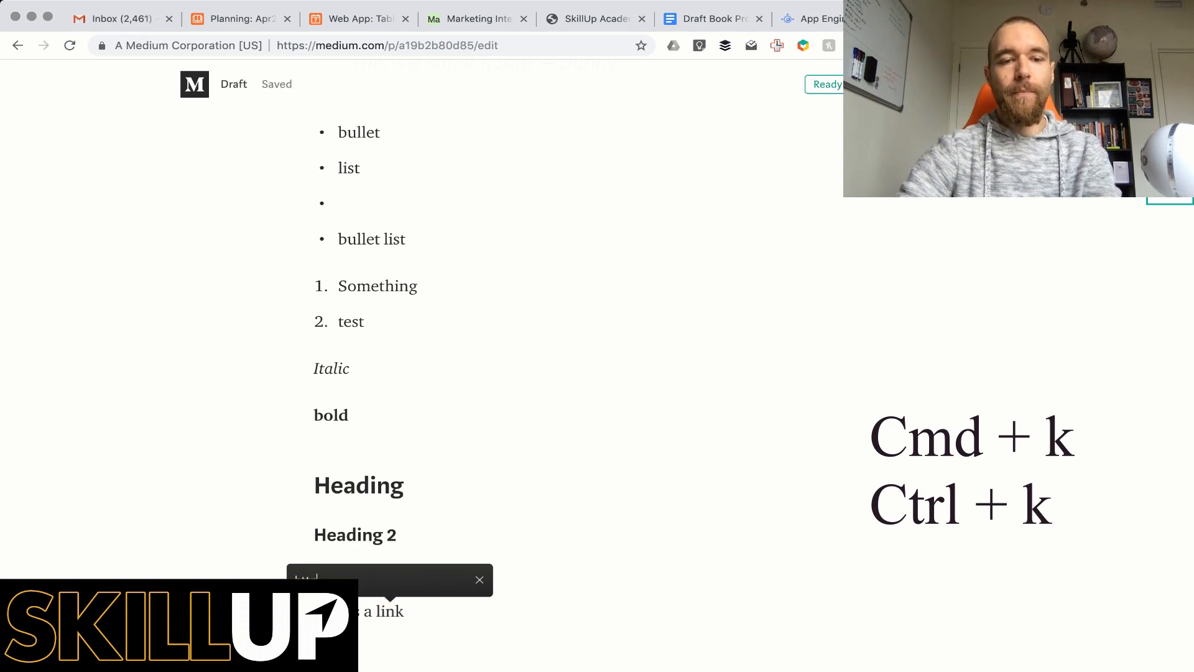
type("http://skill")
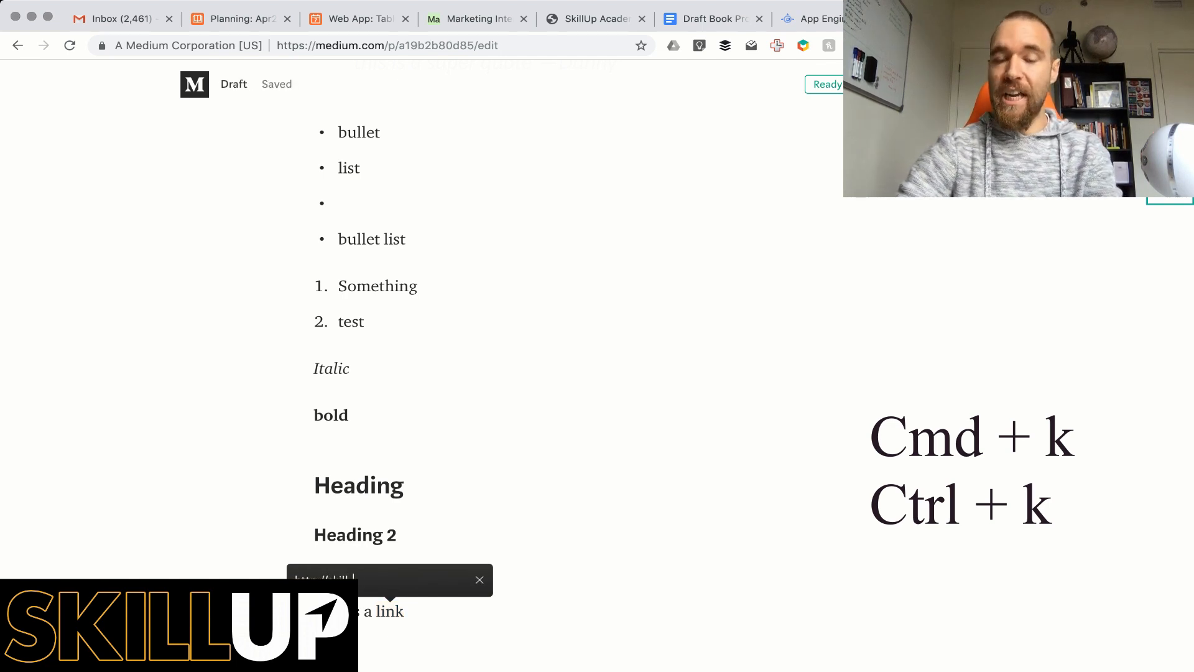
type("academy")
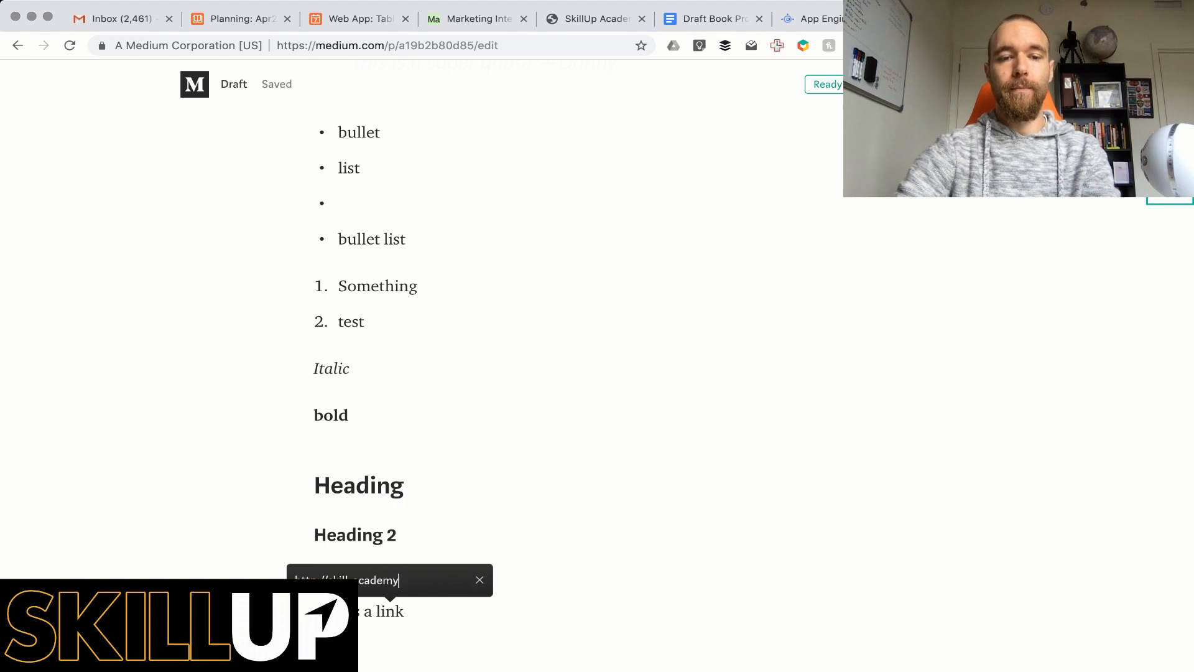
scroll("down", 3)
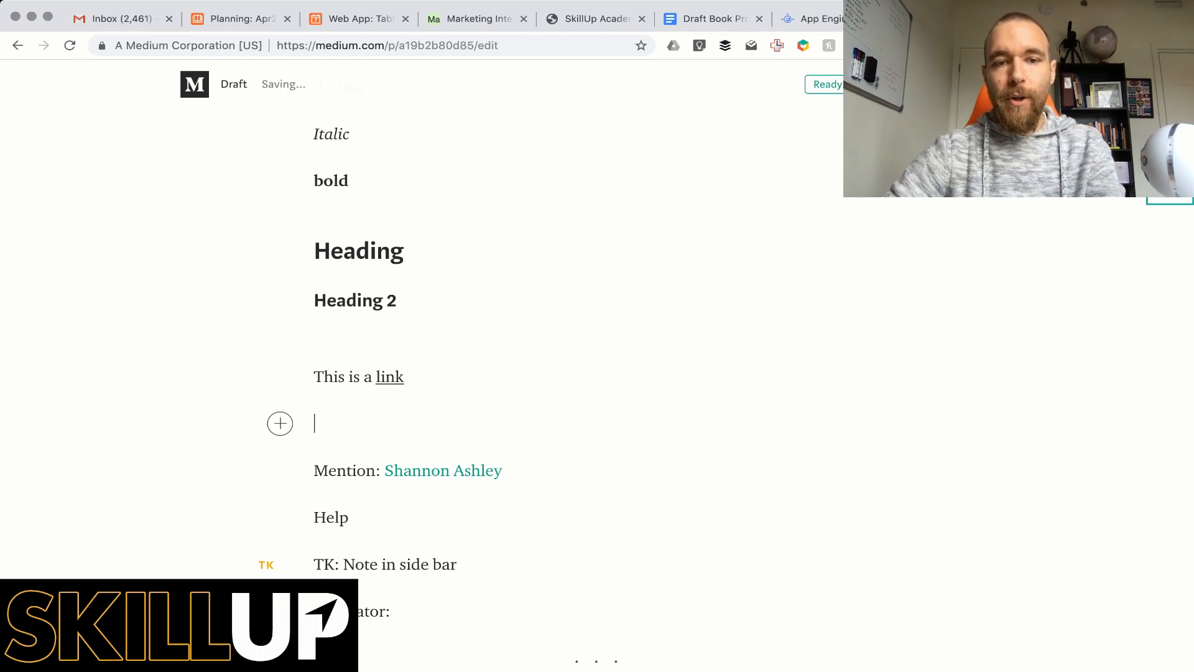
mouse_move(442, 470)
type("@")
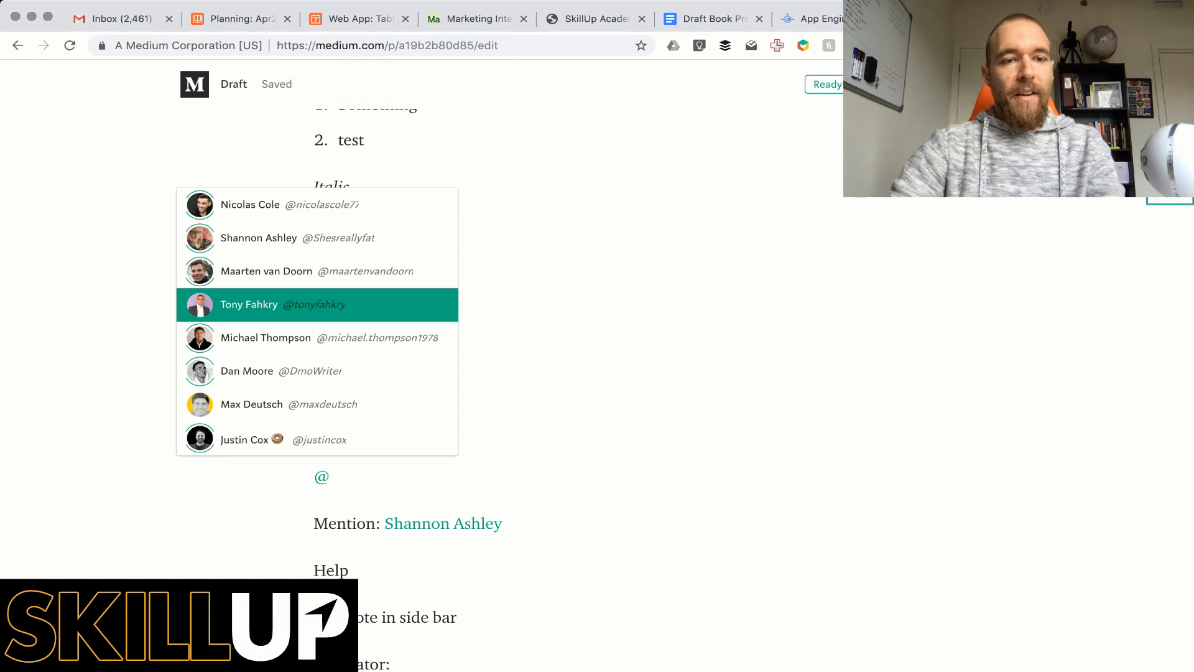
Mention writer Nick Wignall by typing 'Nick' and picking him from suggestions
type("Nick")
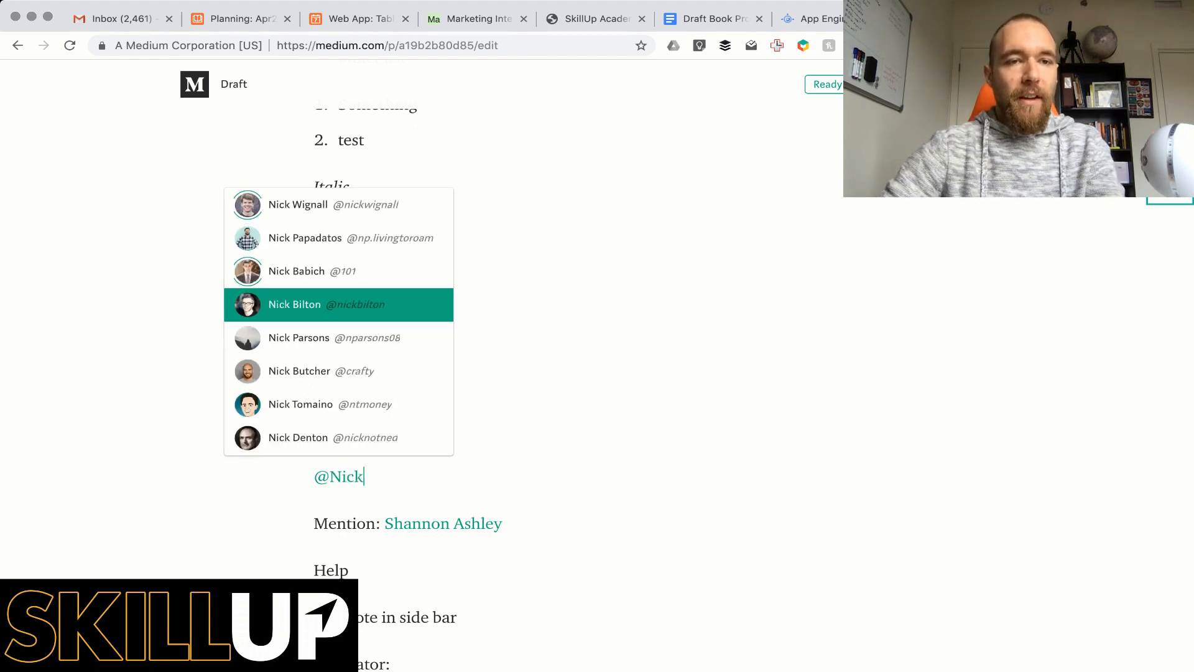
left_click(298, 204)
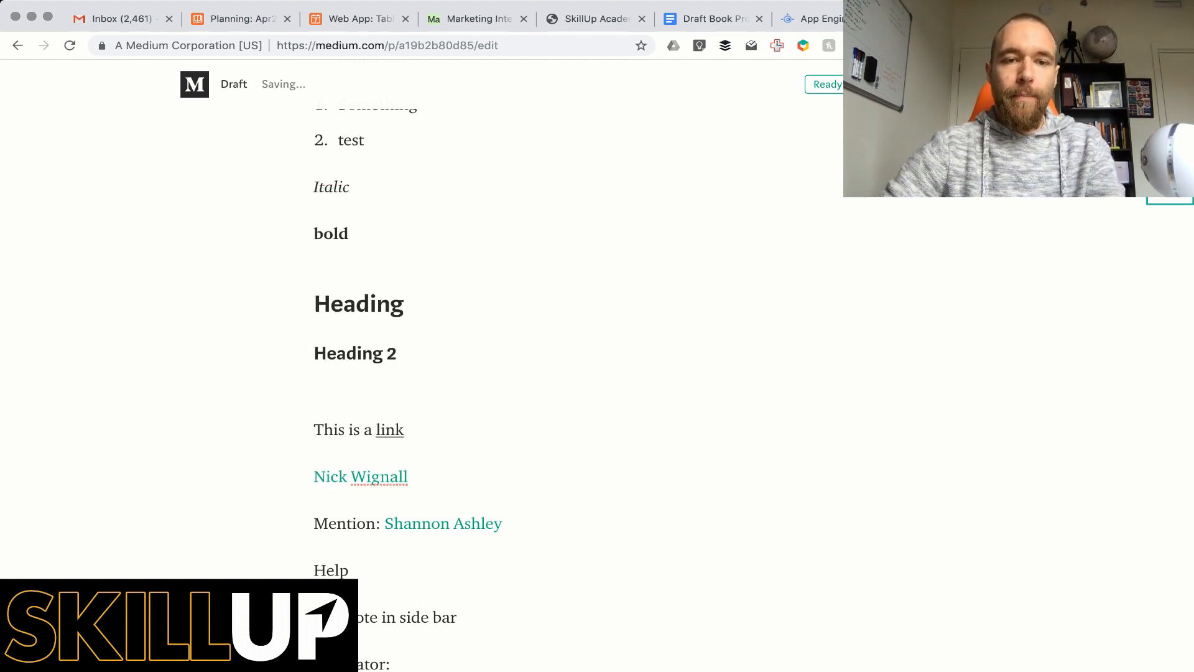
mouse_move(361, 475)
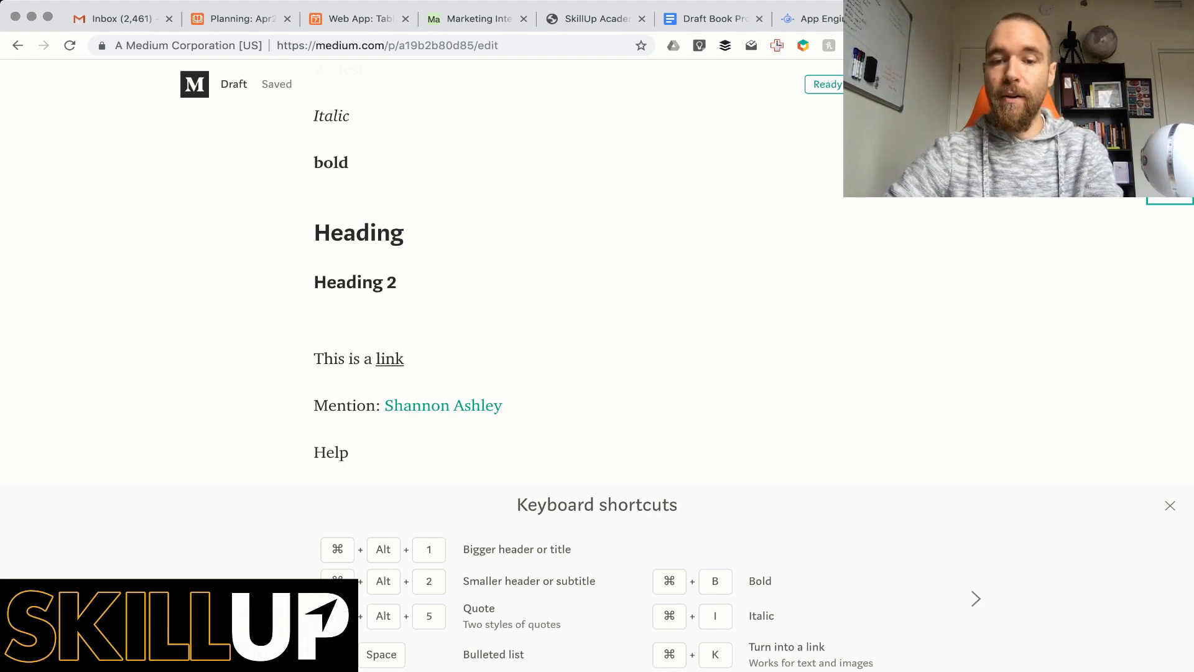
Page forward through the keyboard shortcut tips, then scroll down the draft
left_click(976, 598)
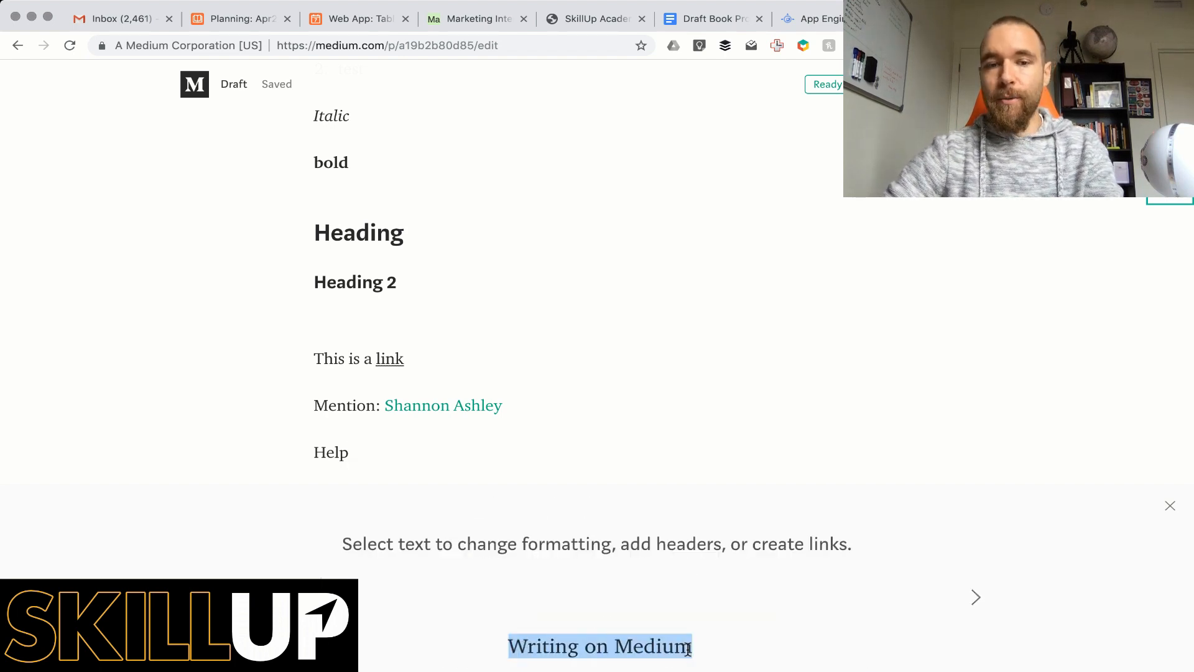
scroll("down", 3)
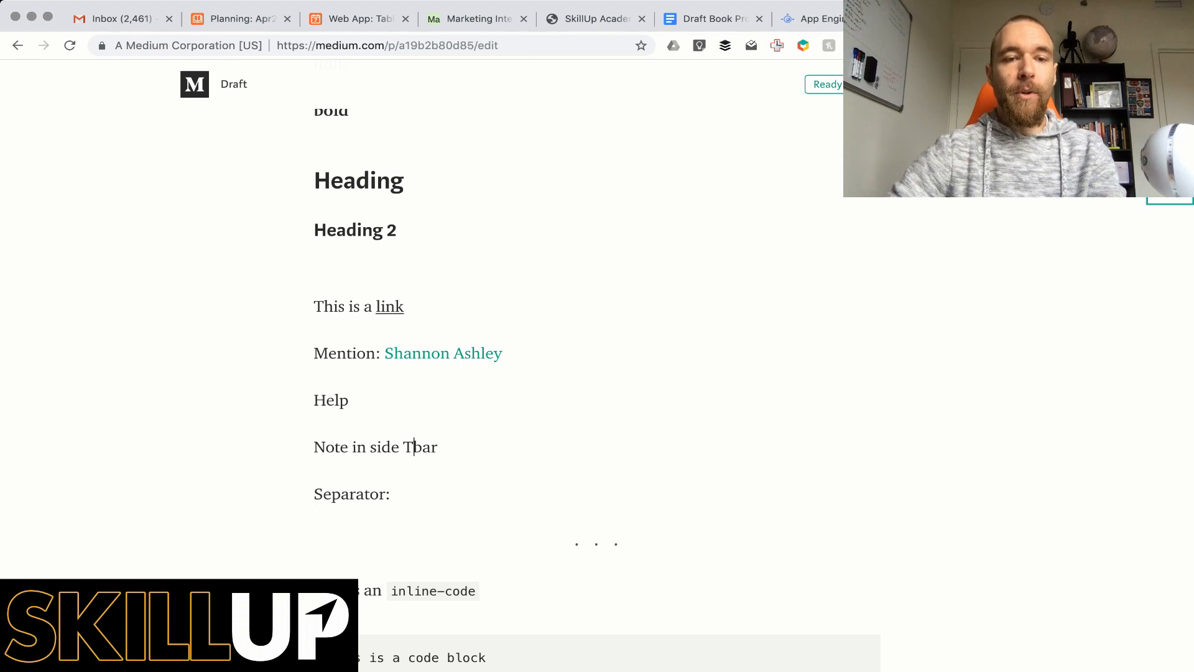
Prefix the 'Note in side bar' line with TK to flag it in the margin
type("TK")
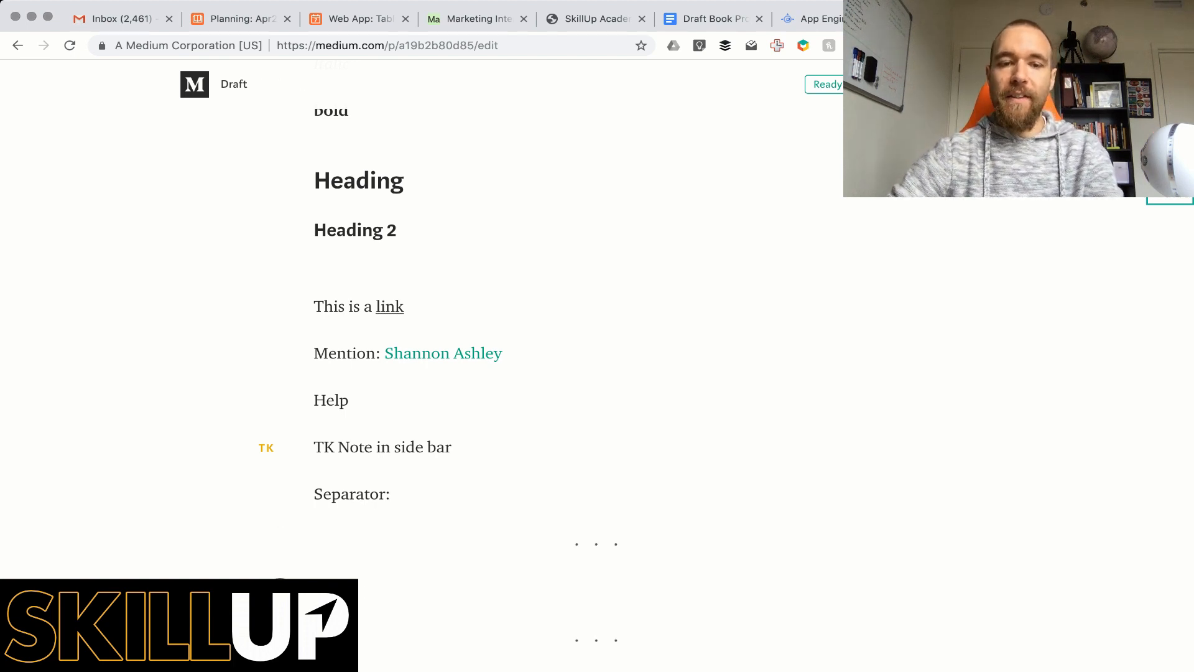
scroll("down", 3)
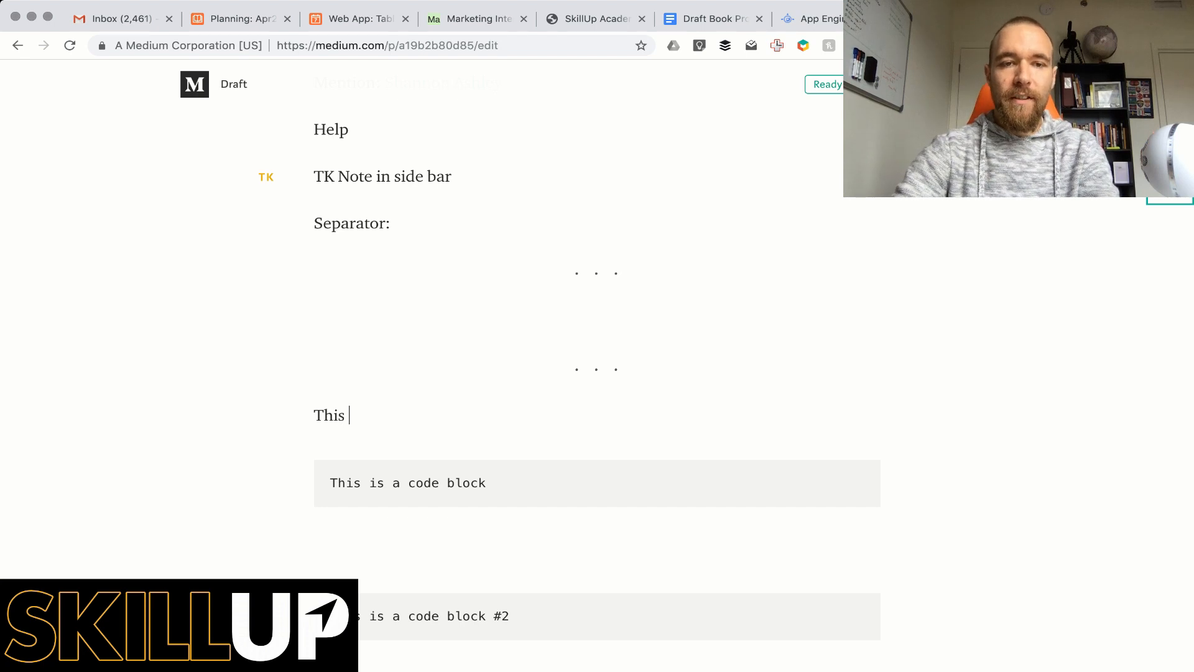
Write 'This is an inline code' with 'inline code' styled as code, removing the stray backtick
type("is an in")
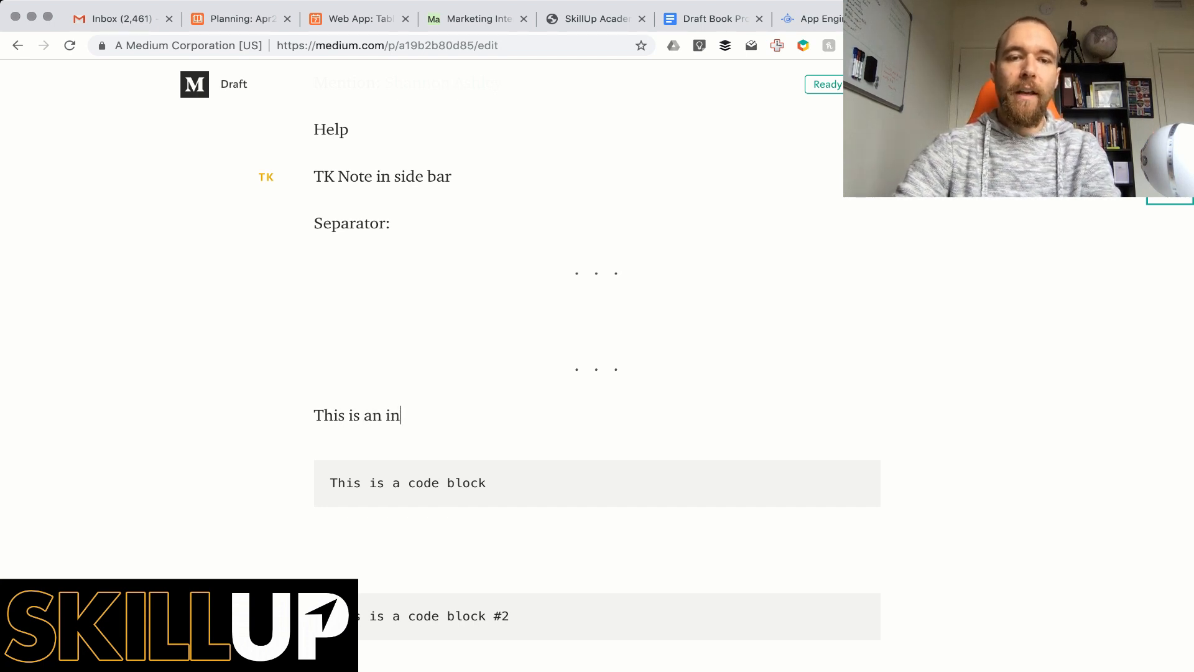
type("line")
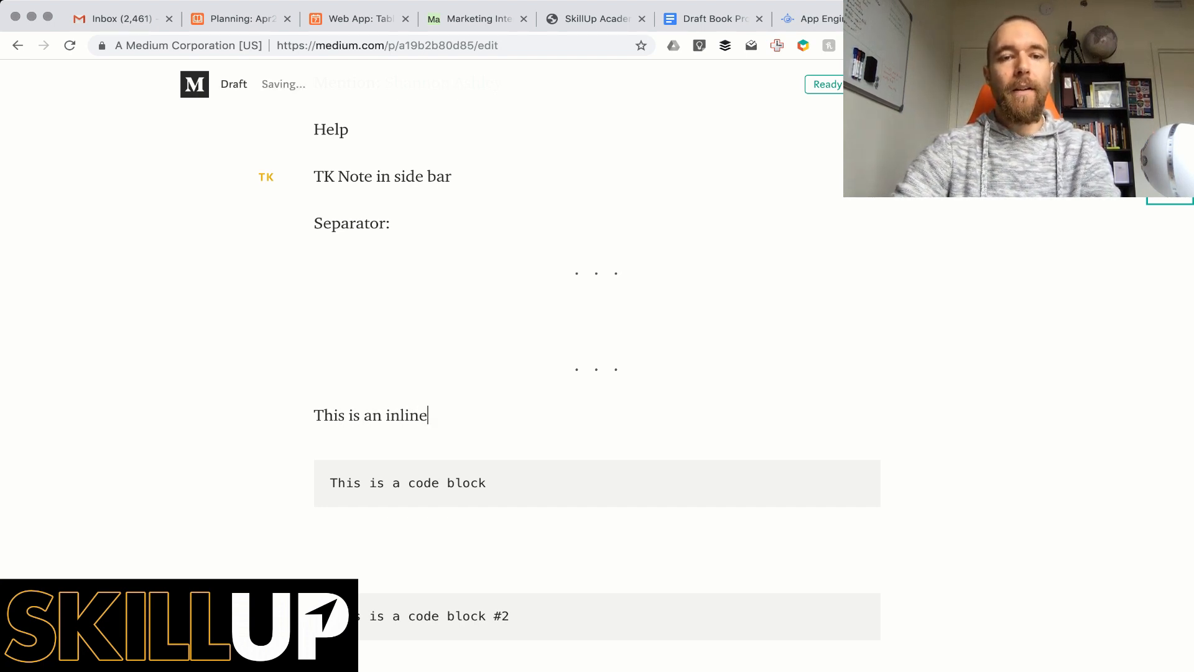
type("code")
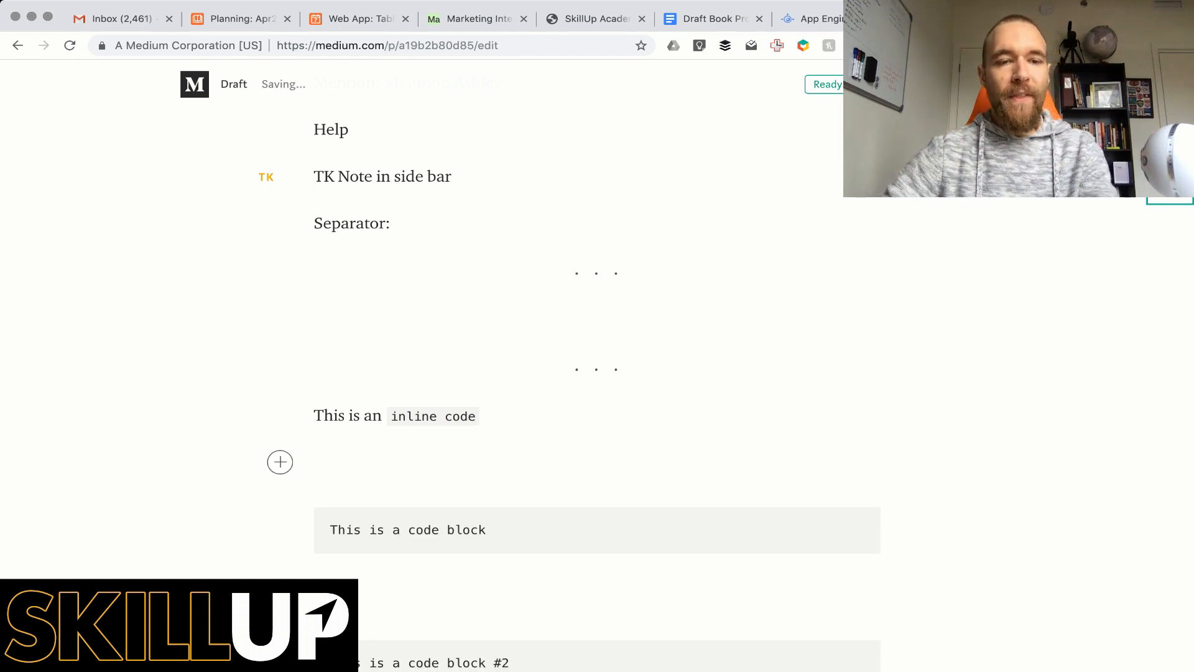
type("`")
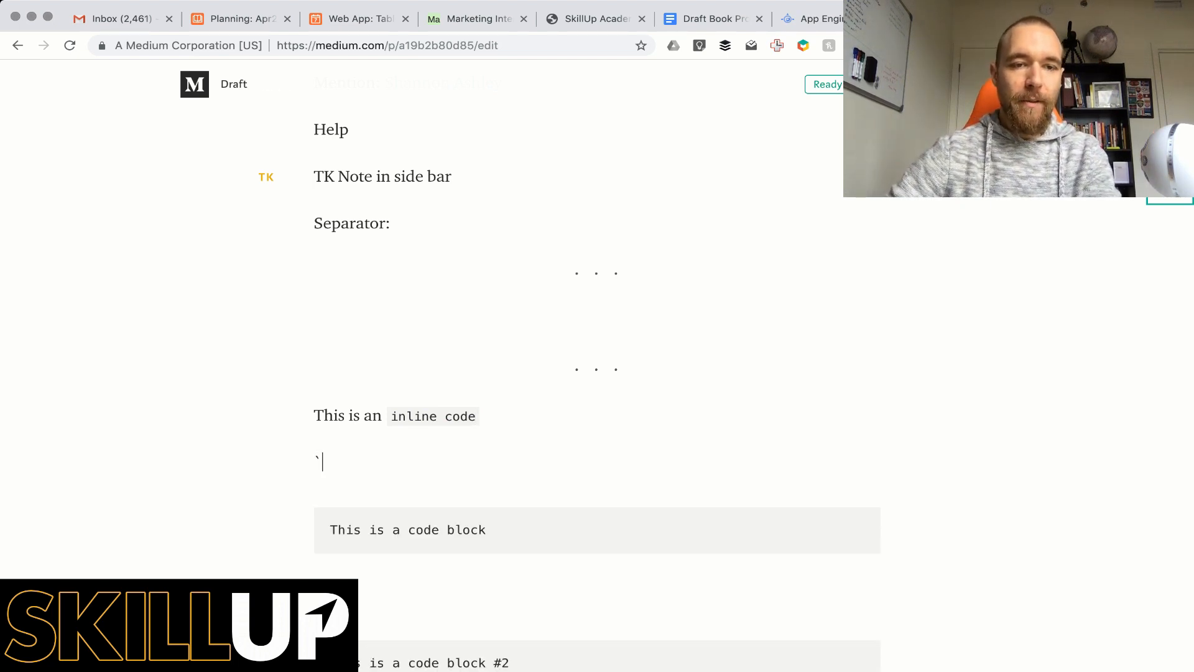
key("backspace")
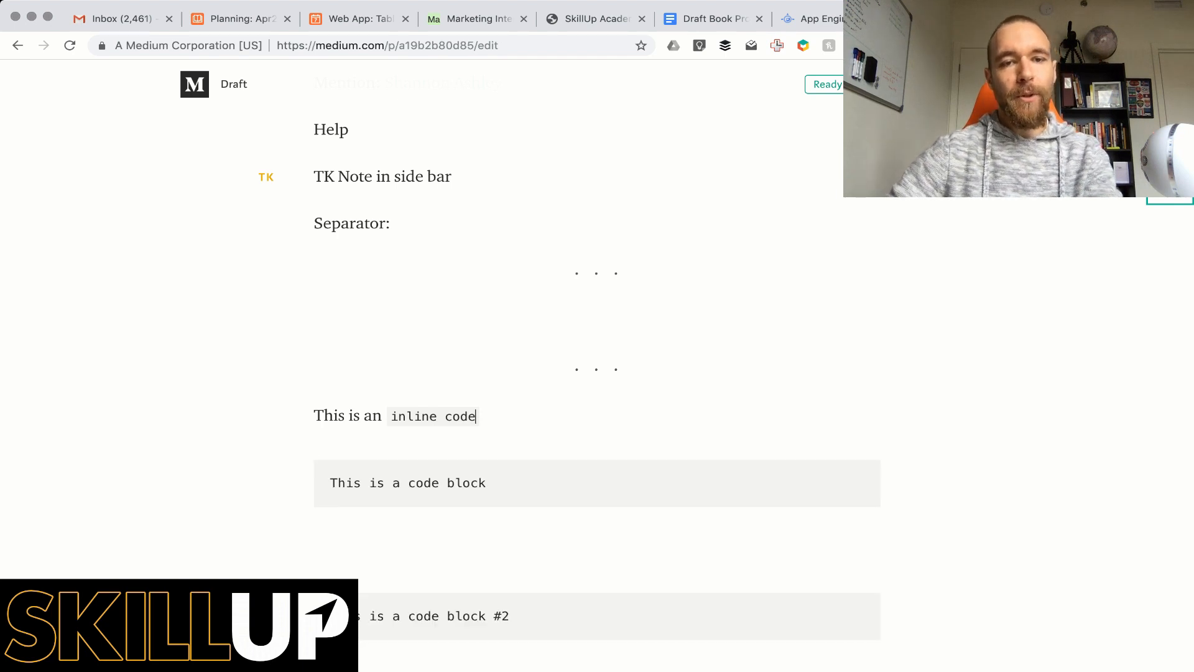
key("Return")
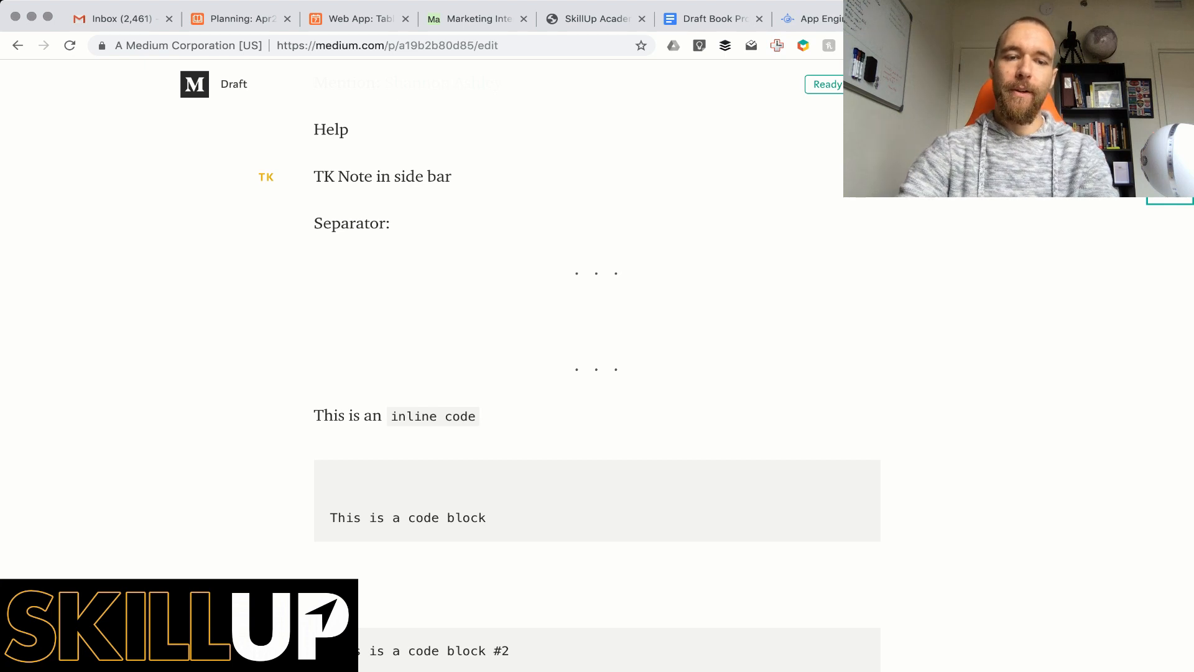
Add the line 'this is a code block' at the top of the first code block
type("this is a")
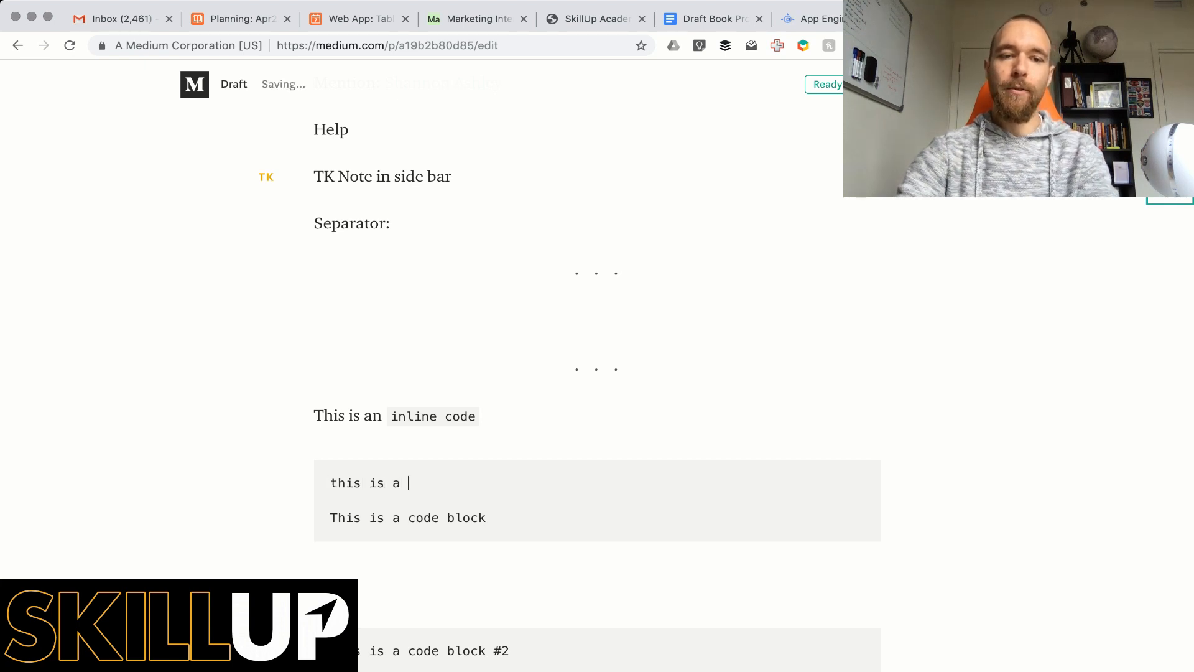
type("code block")
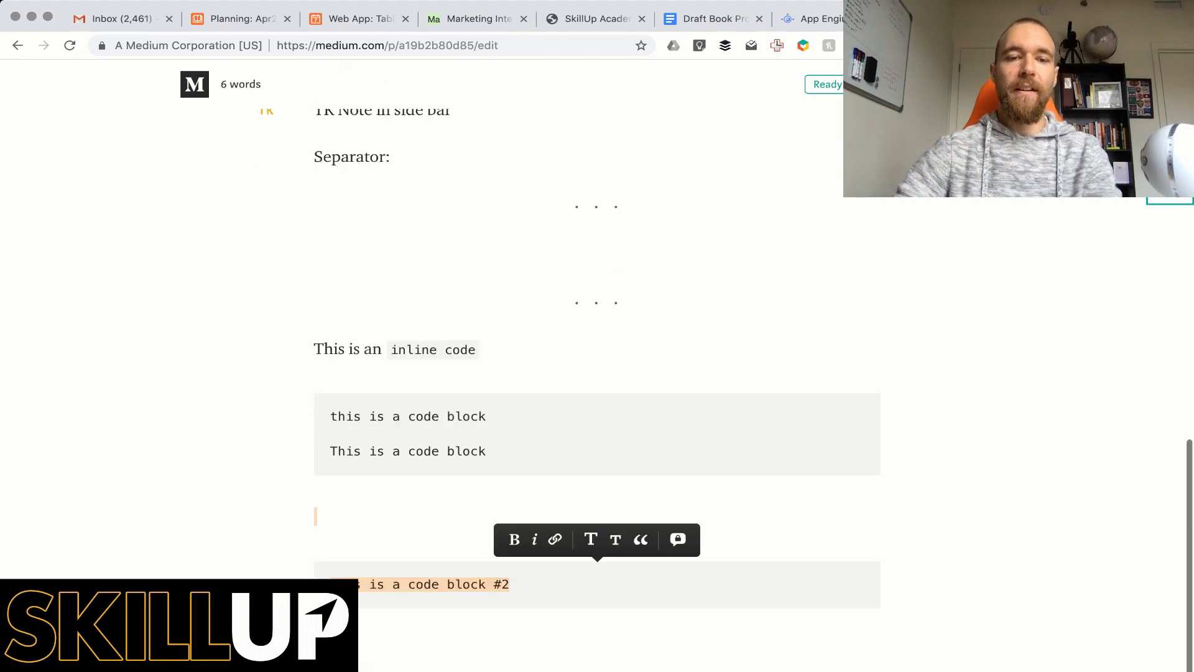
scroll("up", 3)
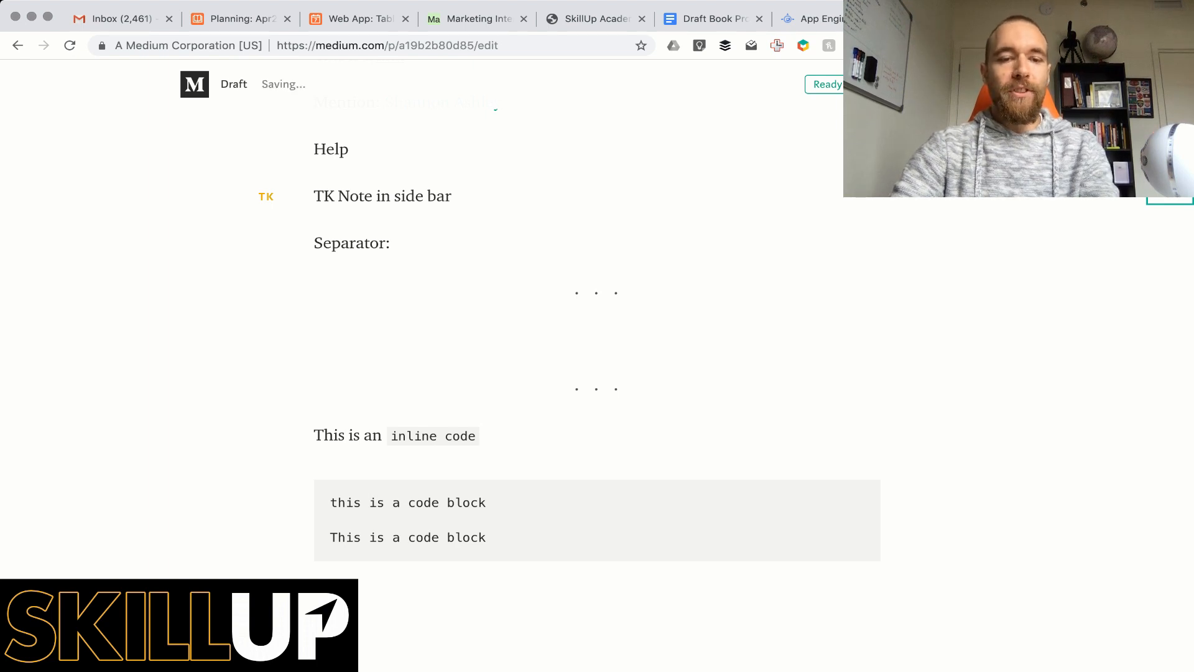
Type 'Lorem ipsum dolor sit amet' as a plain paragraph below the code block
type("ipsum do")
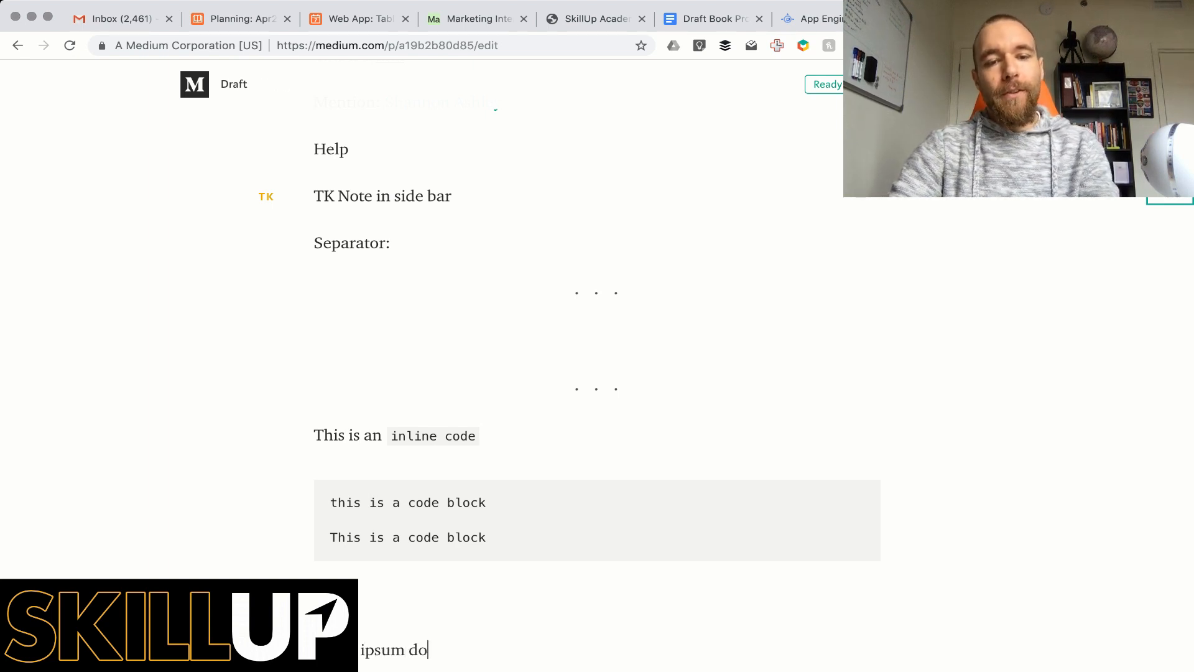
type("lor si t")
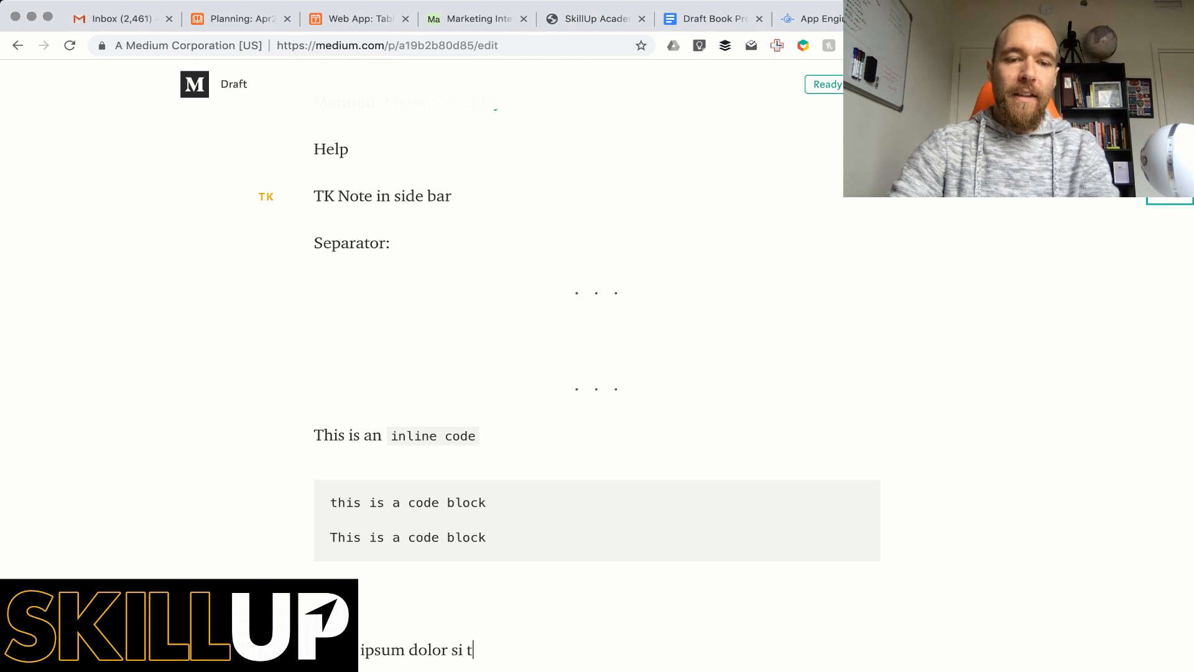
type("amet")
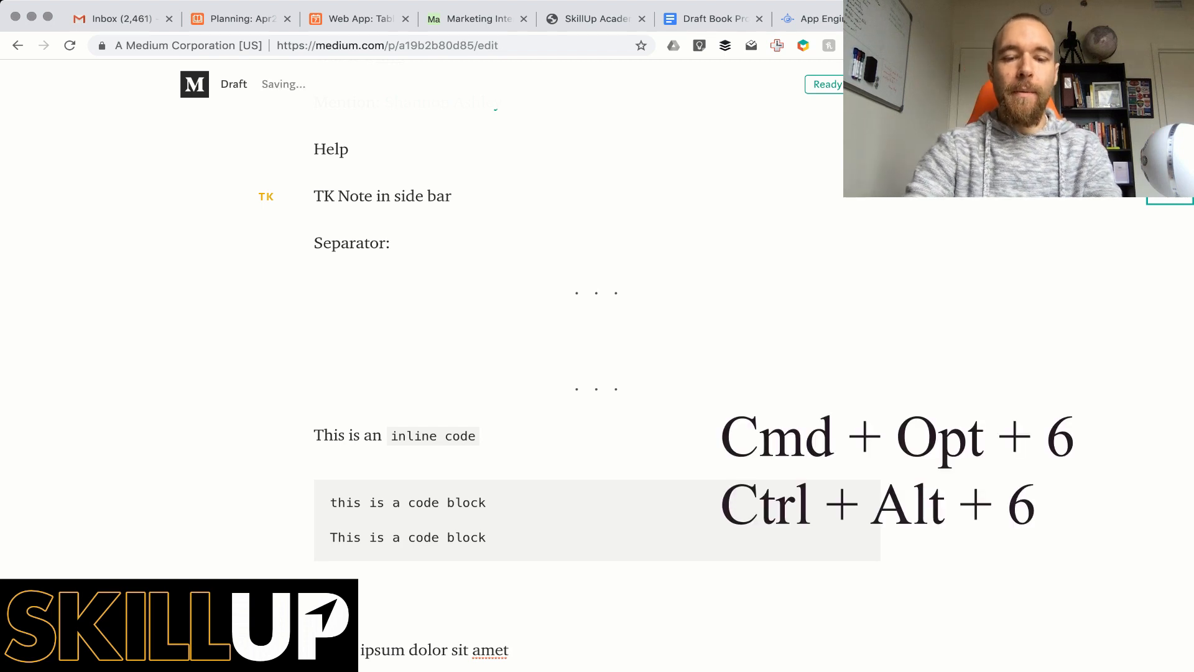
scroll("down", 3)
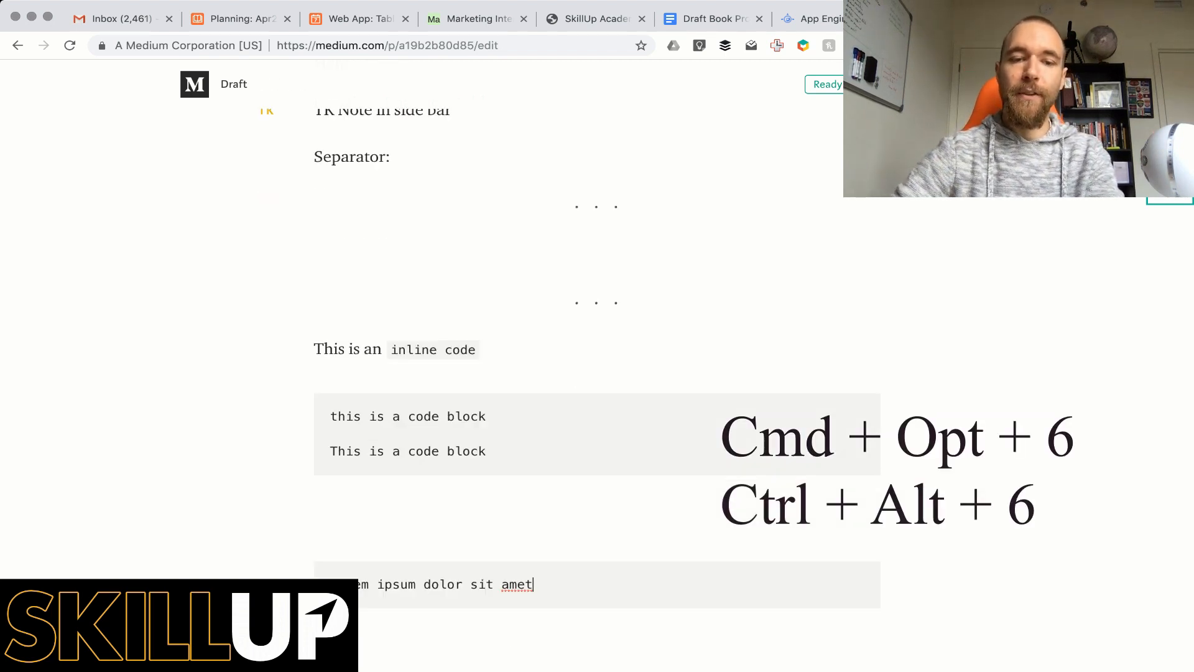
scroll("up", 3)
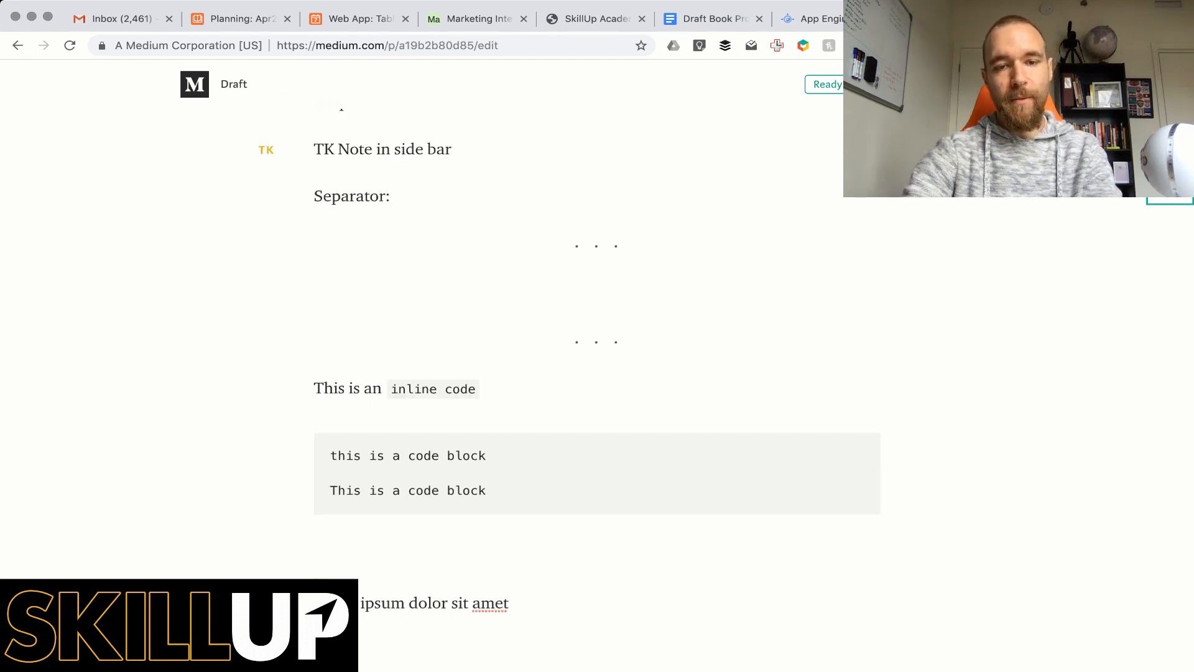